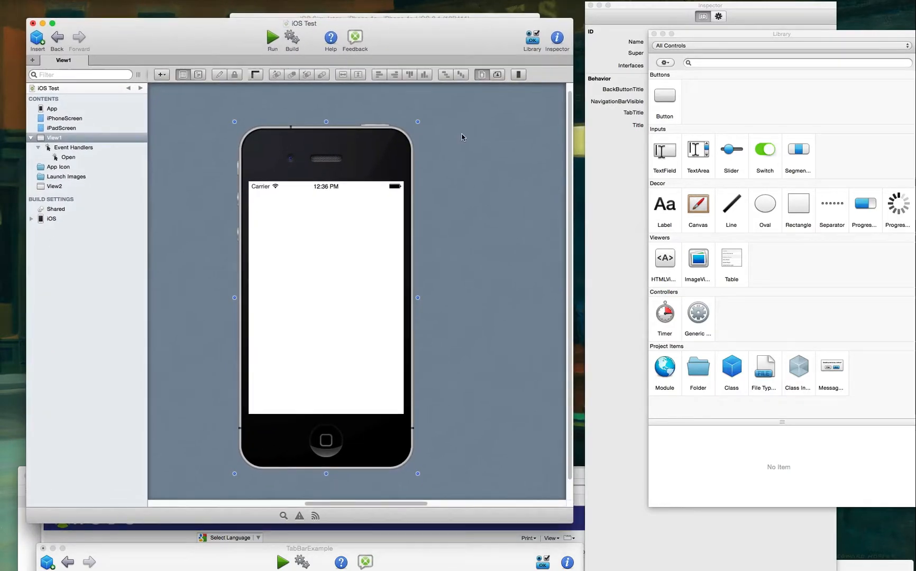
{"action": "mouse_move", "coordinate": [447, 145]}
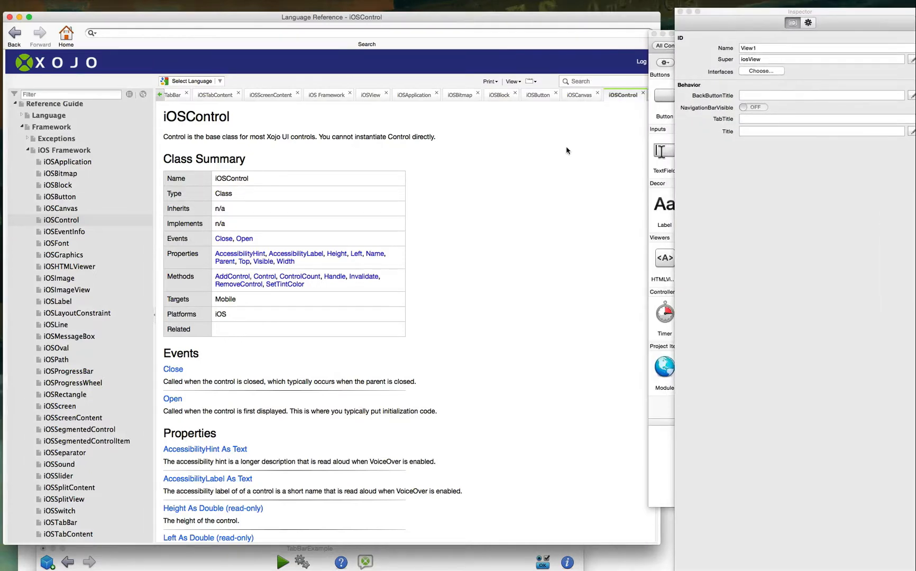
{"action": "mouse_move", "coordinate": [290, 225]}
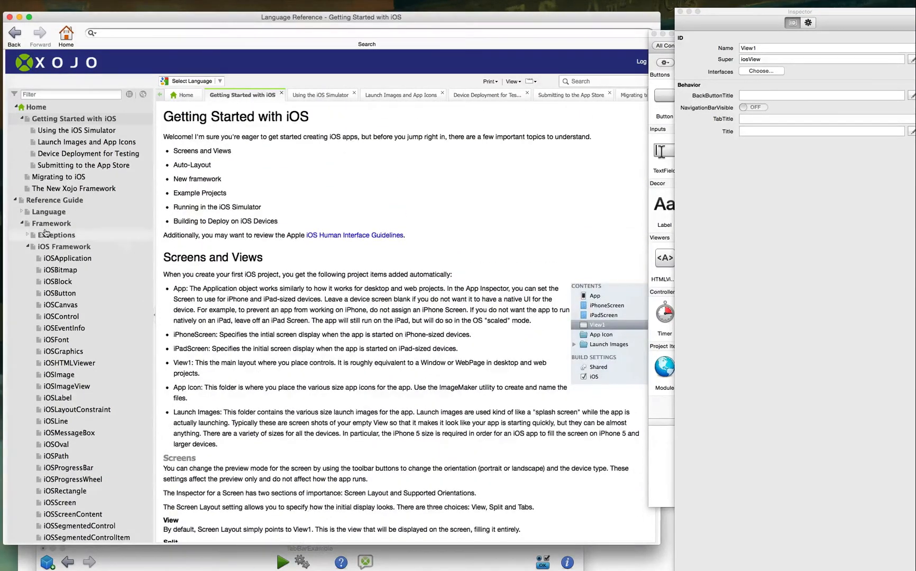
Show the control Library beside the empty View1 layout, with the HTMLViewer description visible
{"action": "scroll", "scroll_direction": "down", "scroll_amount": 3}
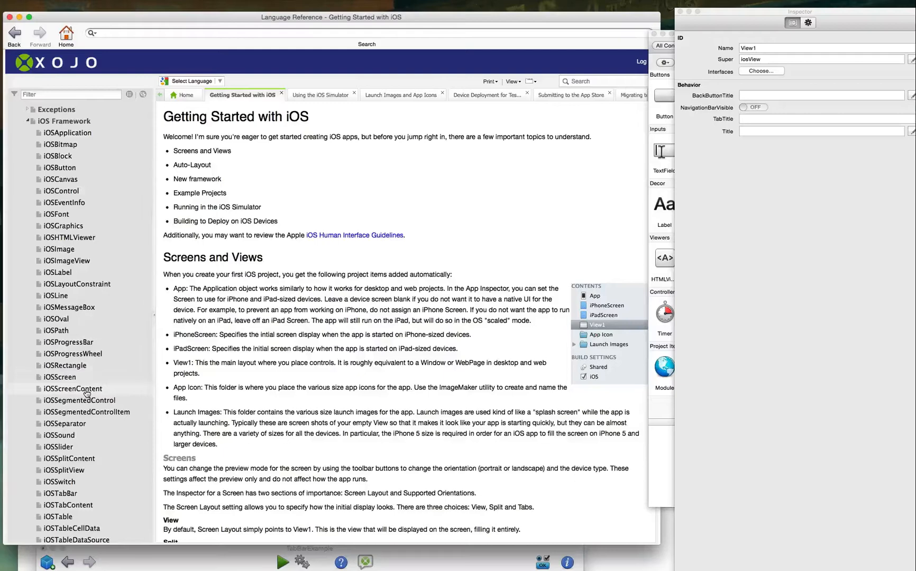
{"action": "scroll", "scroll_direction": "down", "scroll_amount": 3}
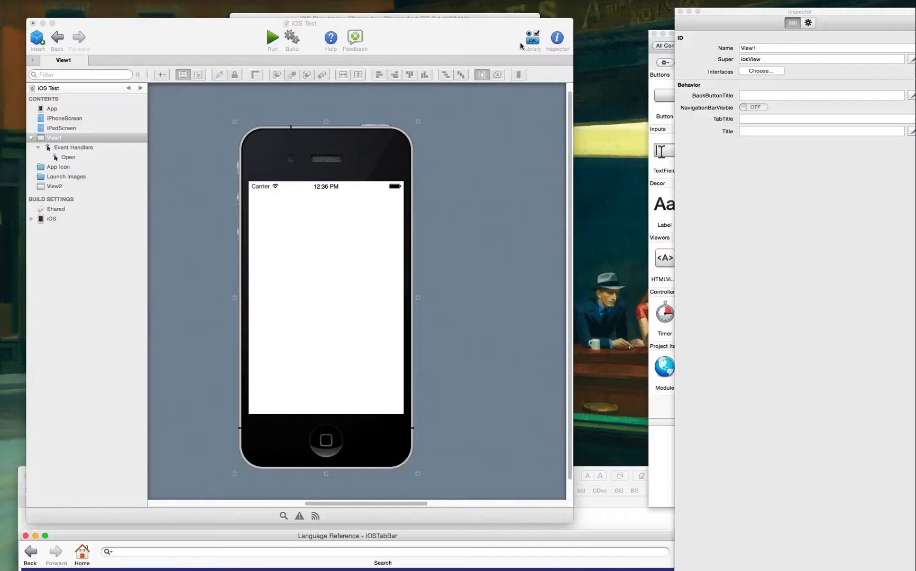
{"action": "left_click", "coordinate": [531, 38]}
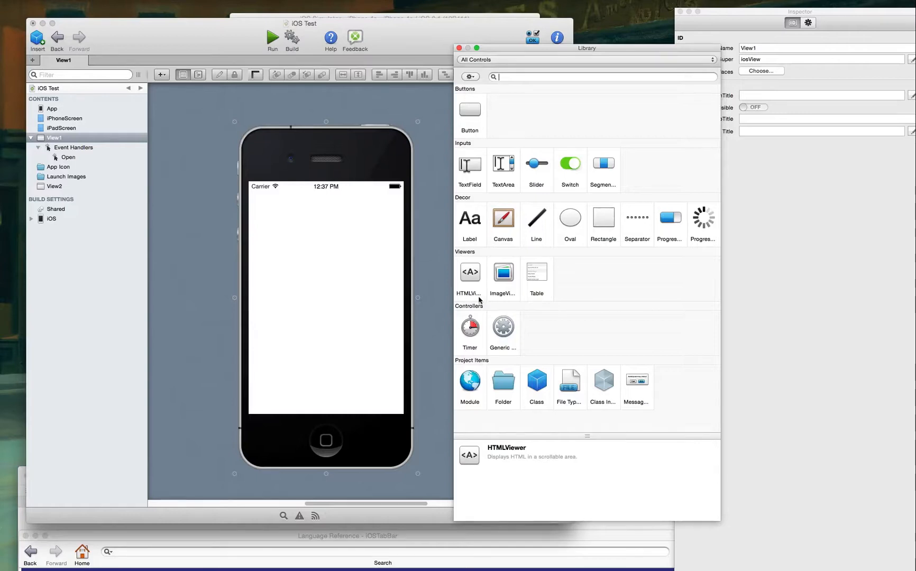
{"action": "mouse_move", "coordinate": [535, 277]}
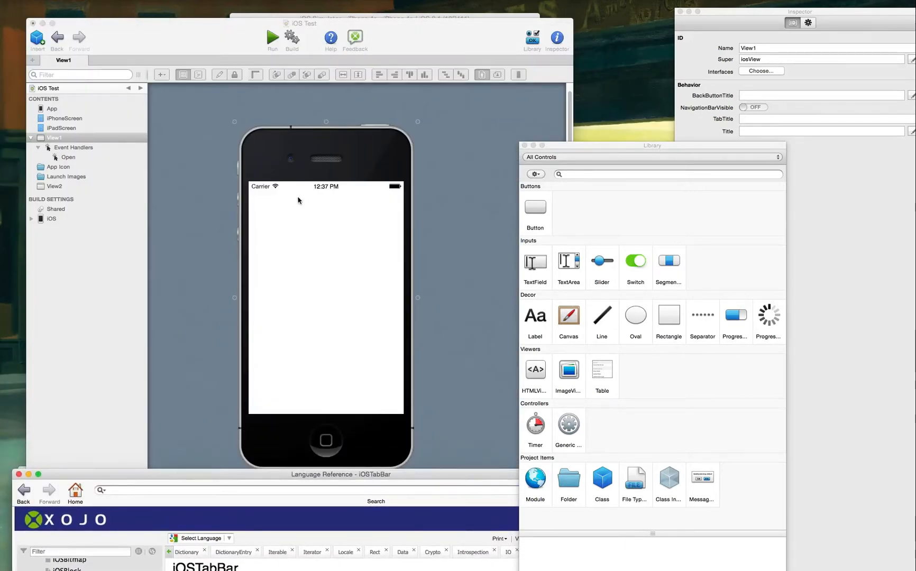
{"action": "mouse_move", "coordinate": [143, 259]}
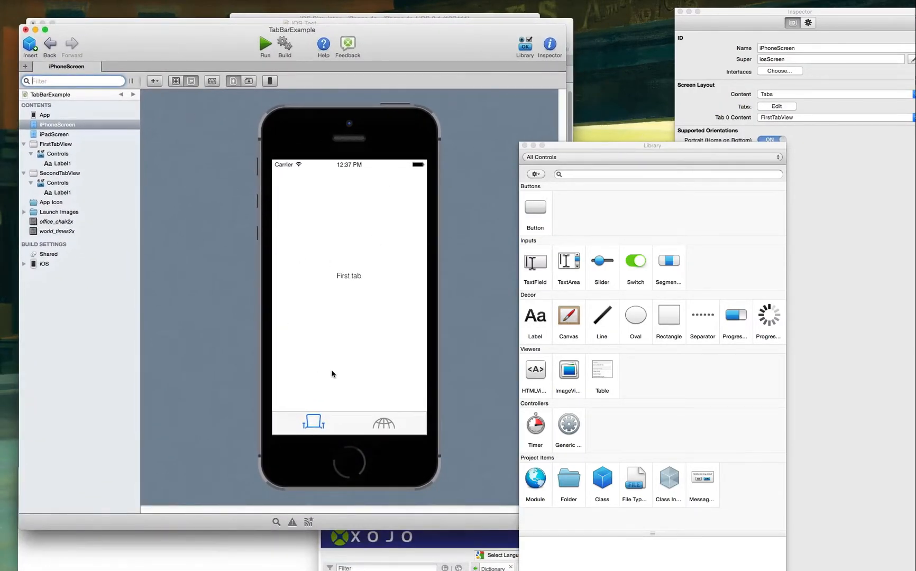
{"action": "mouse_move", "coordinate": [153, 38]}
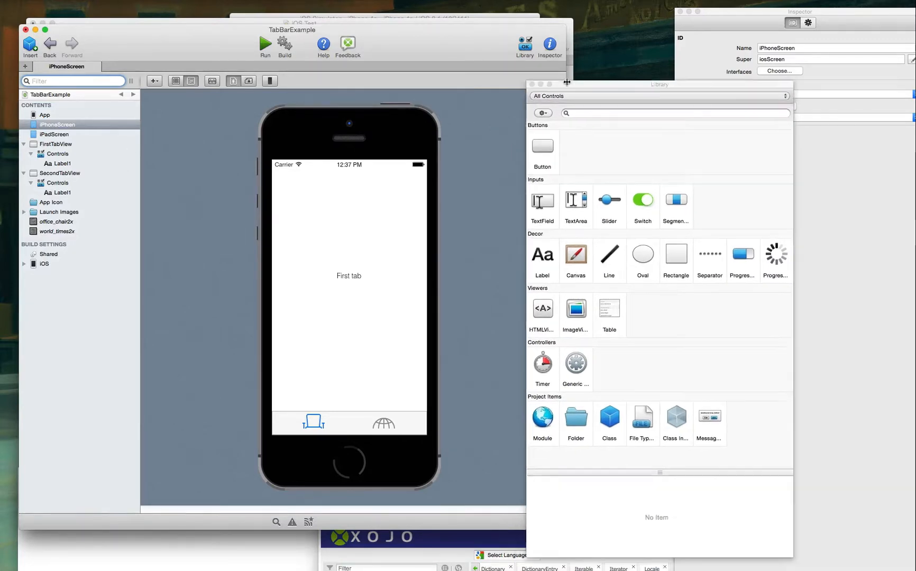
Inspect FirstTabView ('First Tab') and SecondTabView ('Second Tab') in TabBarExample's navigator
{"action": "left_click", "coordinate": [56, 144]}
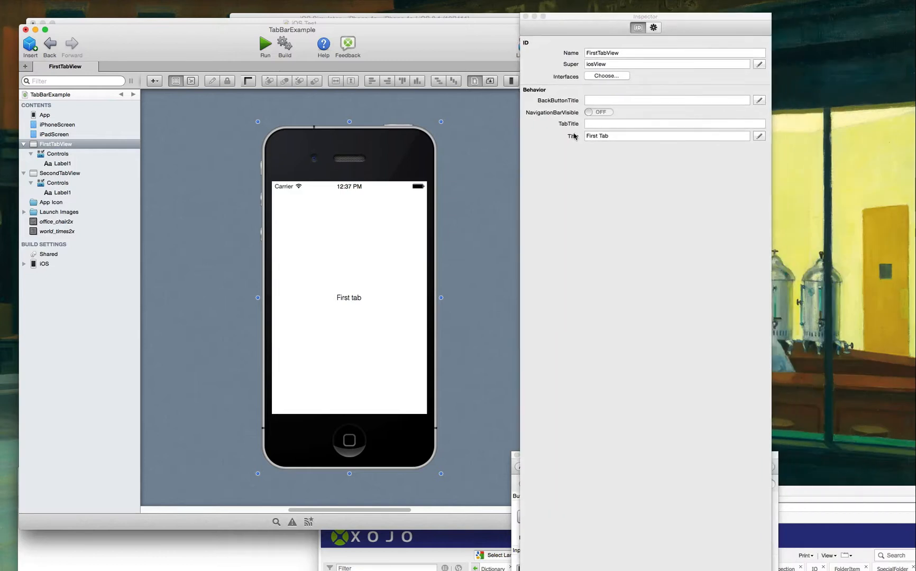
{"action": "left_click", "coordinate": [59, 172]}
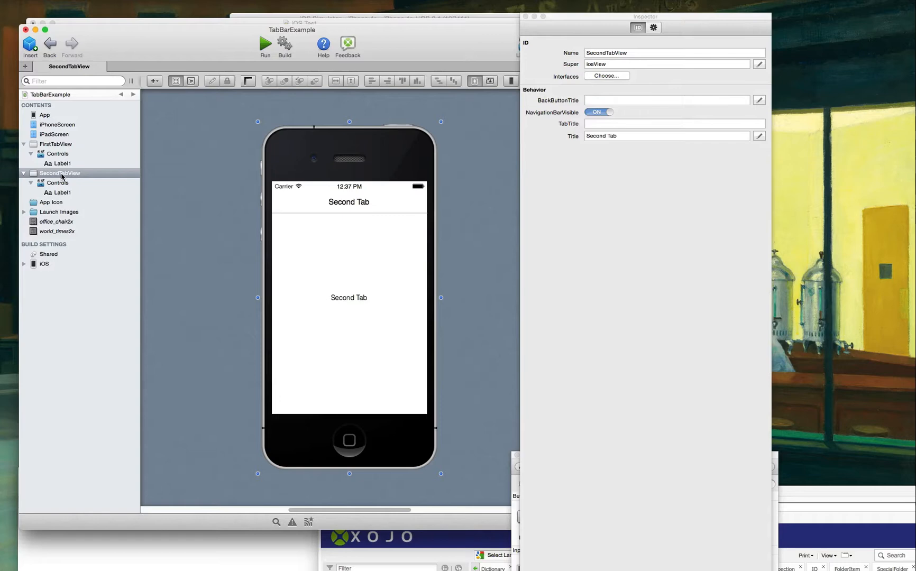
{"action": "mouse_move", "coordinate": [104, 84]}
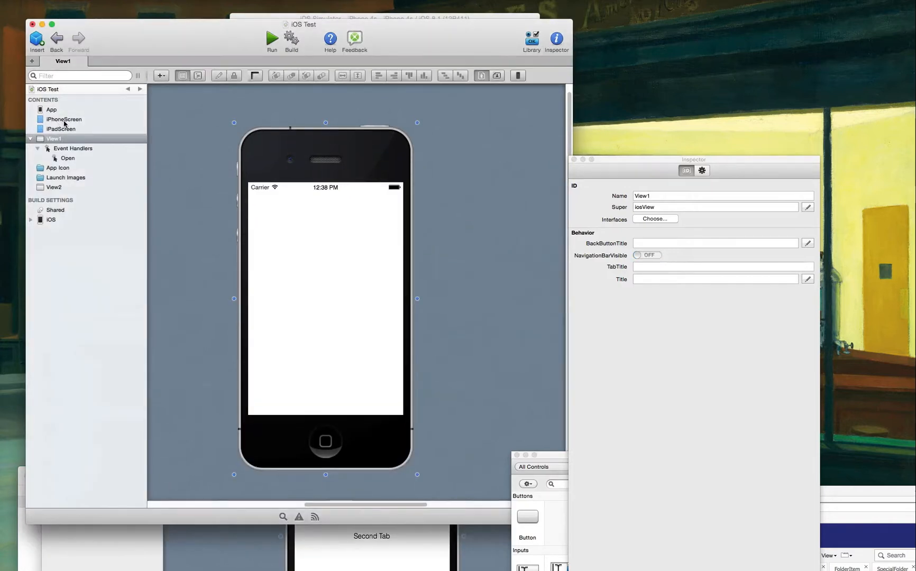
Select iPhoneScreen (glancing at iPadScreen) and list its Content choices in the Inspector
{"action": "left_click", "coordinate": [64, 119]}
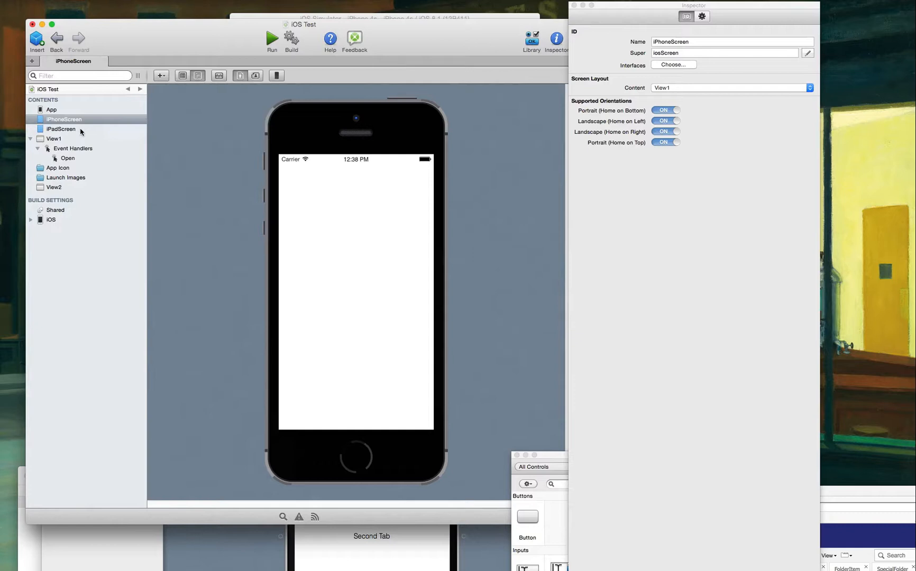
{"action": "left_click", "coordinate": [61, 128]}
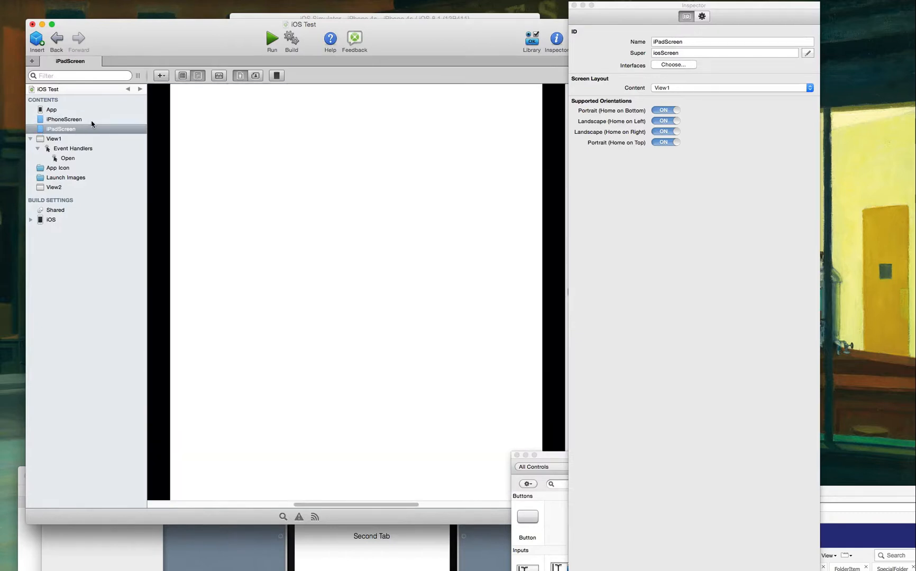
{"action": "left_click", "coordinate": [63, 120]}
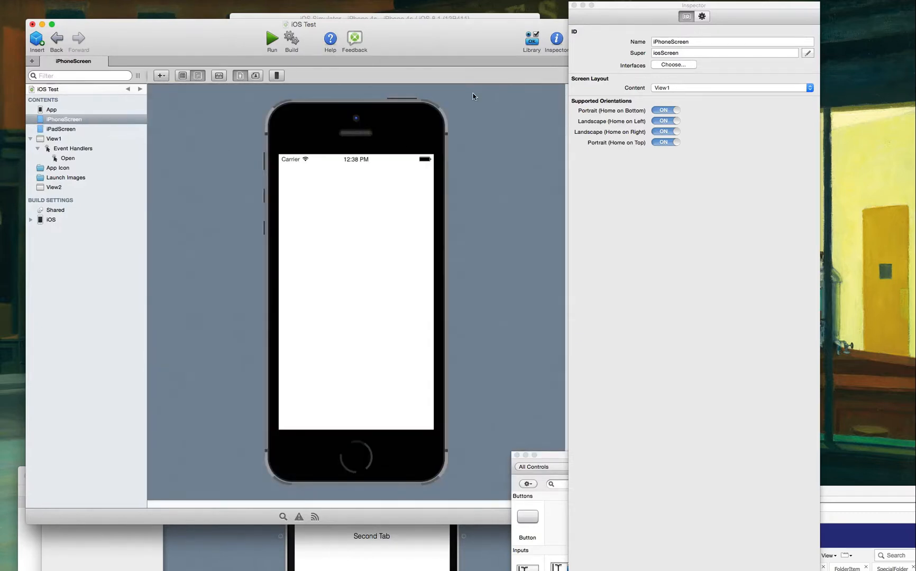
{"action": "mouse_move", "coordinate": [759, 113]}
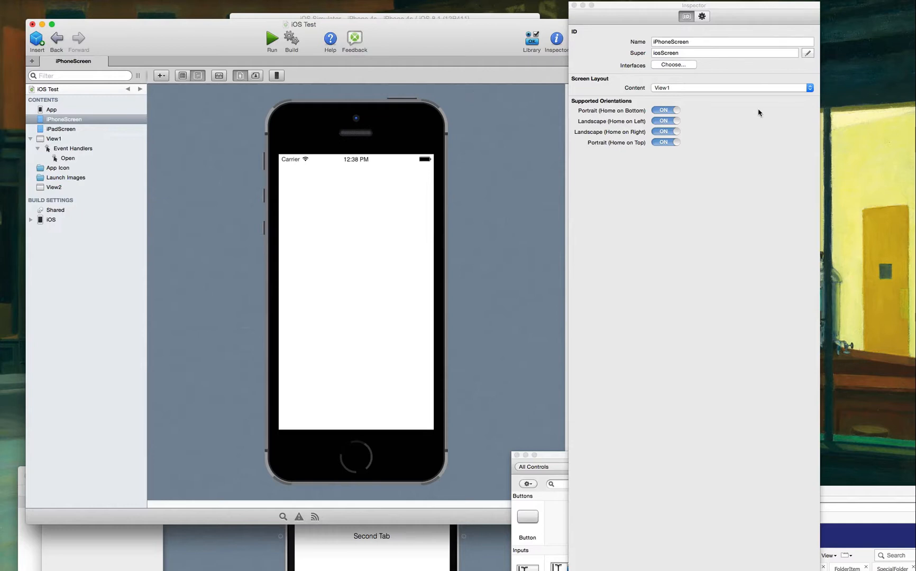
{"action": "left_click", "coordinate": [730, 88]}
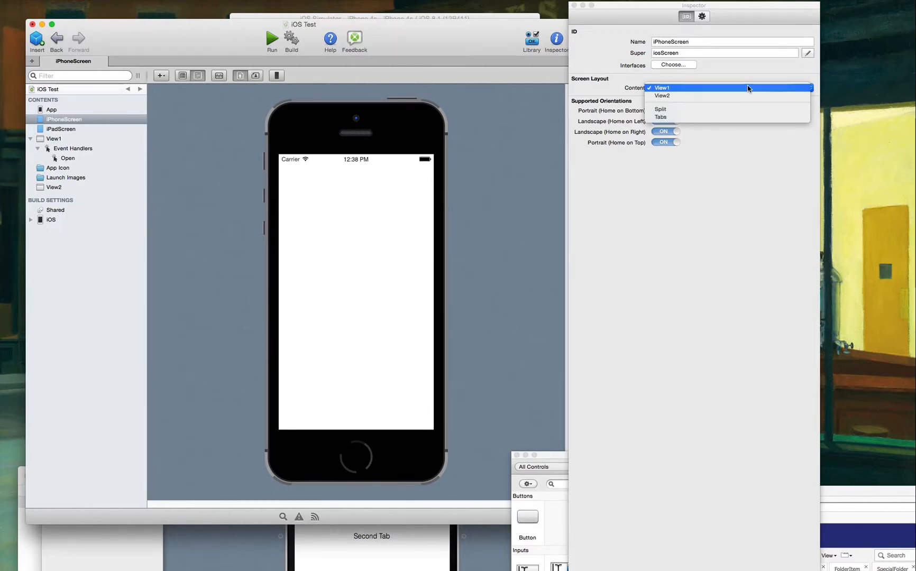
{"action": "mouse_move", "coordinate": [747, 88]}
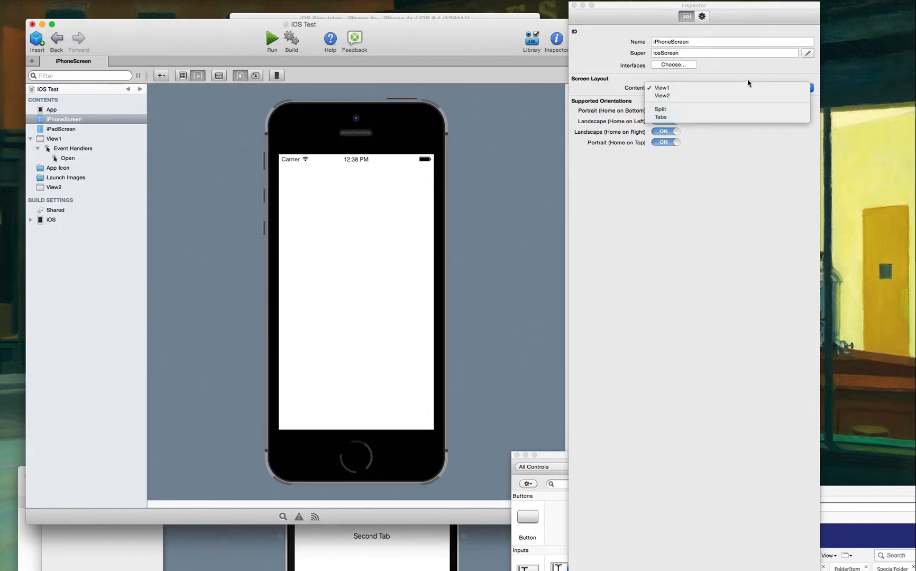
{"action": "left_click", "coordinate": [54, 139]}
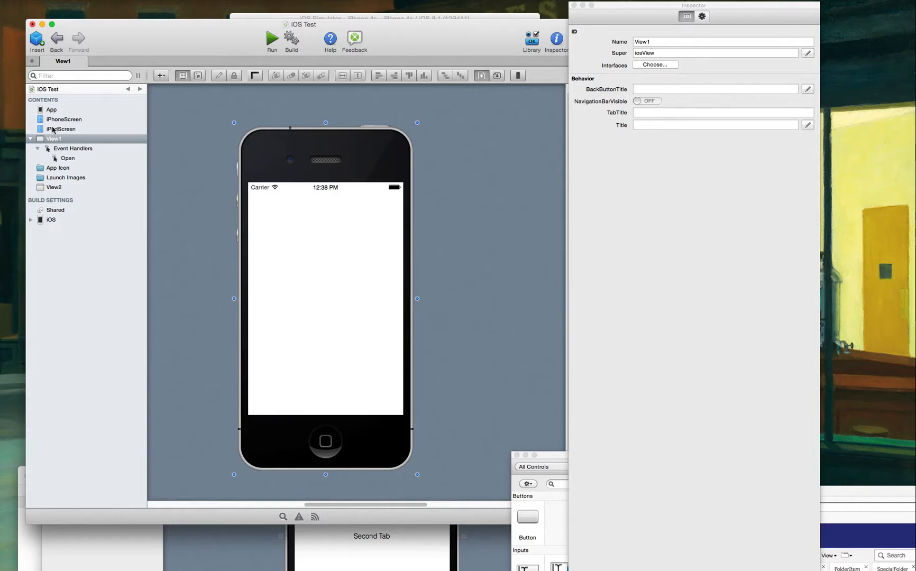
{"action": "left_click", "coordinate": [63, 119]}
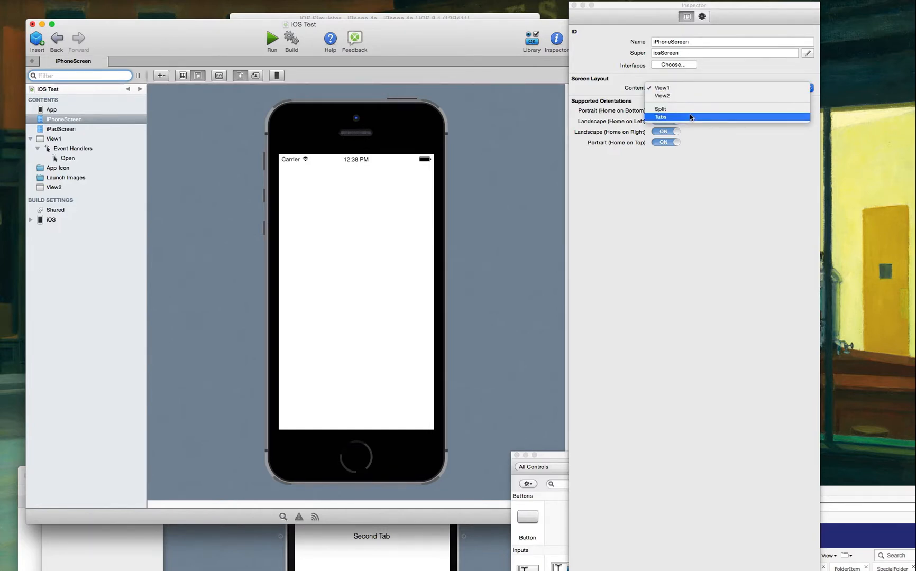
Set iPhoneScreen's Content to Tabs and review Tab 1 in the tab editor without changes
{"action": "left_click", "coordinate": [661, 117]}
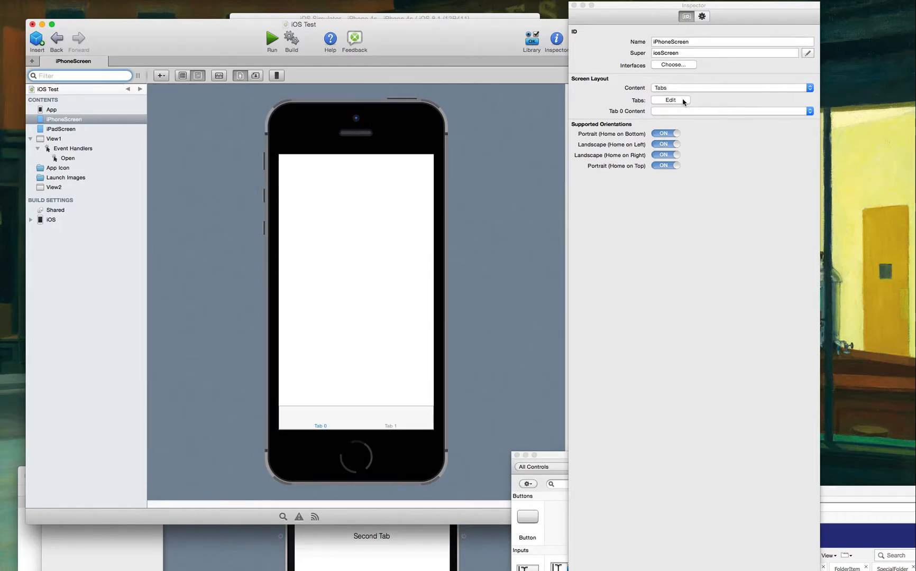
{"action": "left_click", "coordinate": [670, 99]}
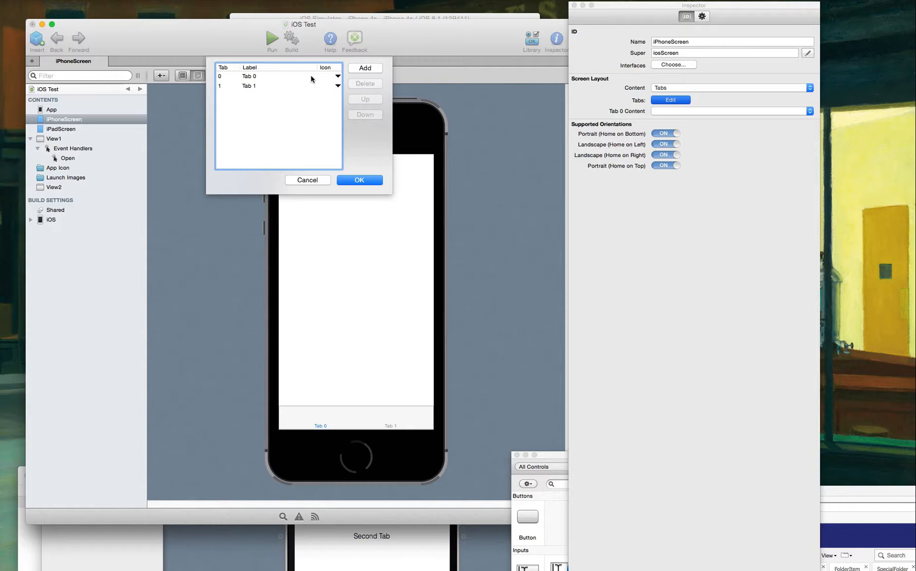
{"action": "left_click", "coordinate": [249, 85]}
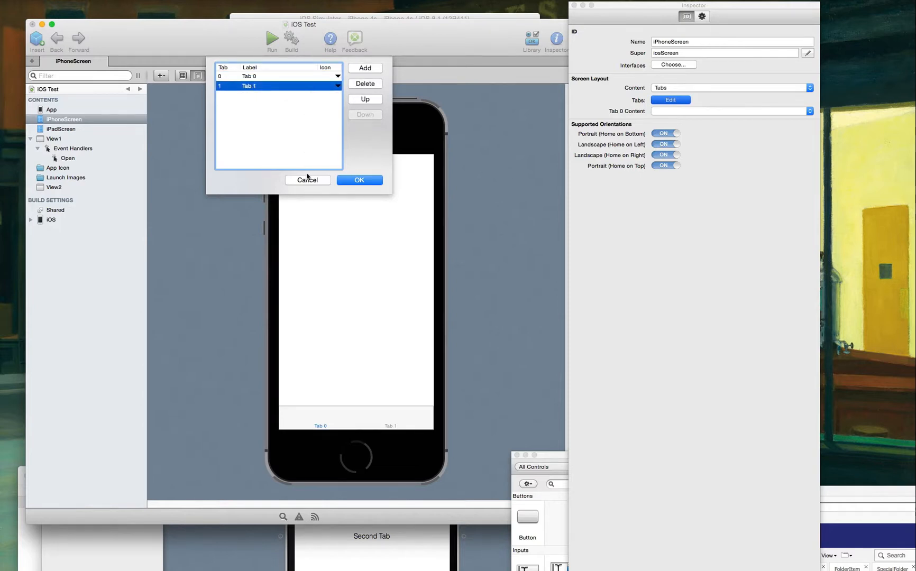
{"action": "left_click", "coordinate": [359, 180]}
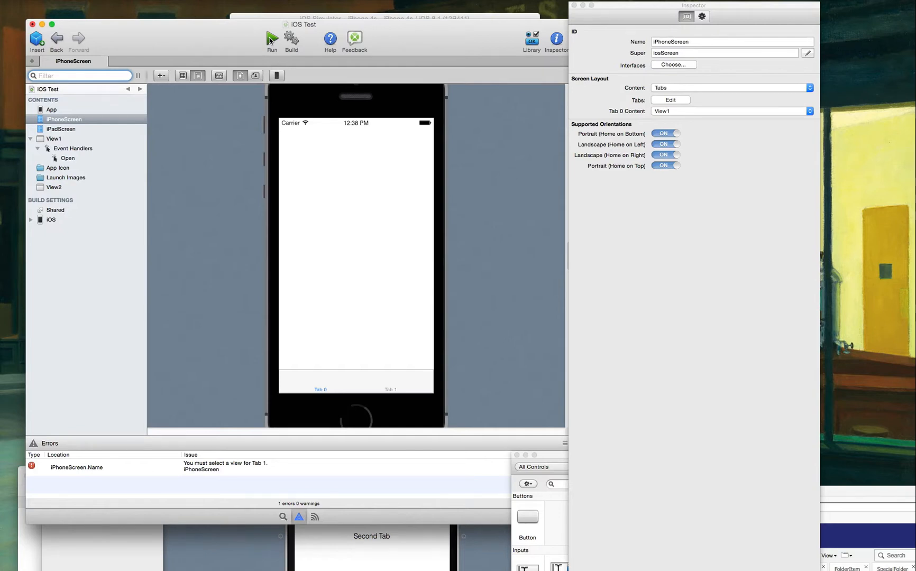
{"action": "mouse_move", "coordinate": [653, 122]}
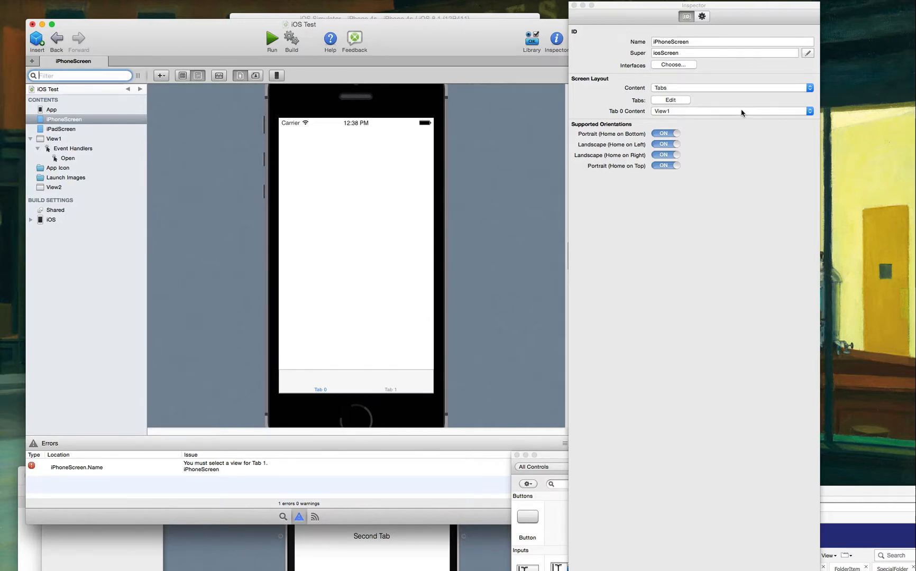
Review Tab 0 and Tab 1 in iPhoneScreen's tab editor and confirm with OK
{"action": "left_click", "coordinate": [669, 99]}
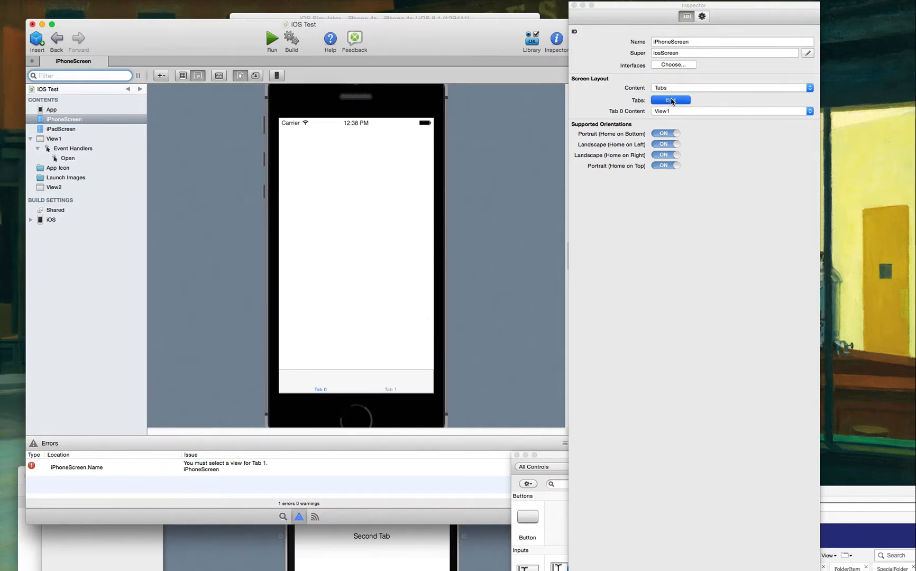
{"action": "left_click", "coordinate": [670, 99]}
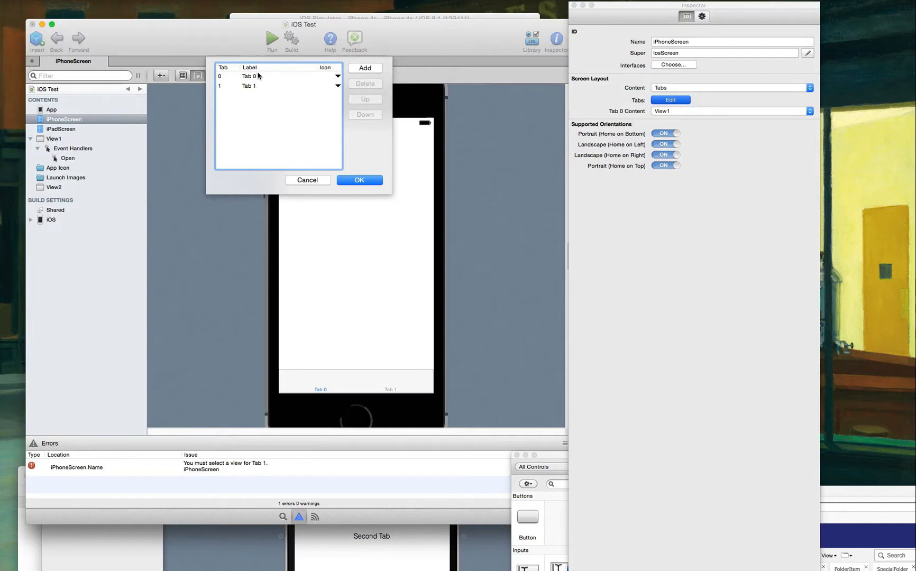
{"action": "left_click", "coordinate": [249, 76]}
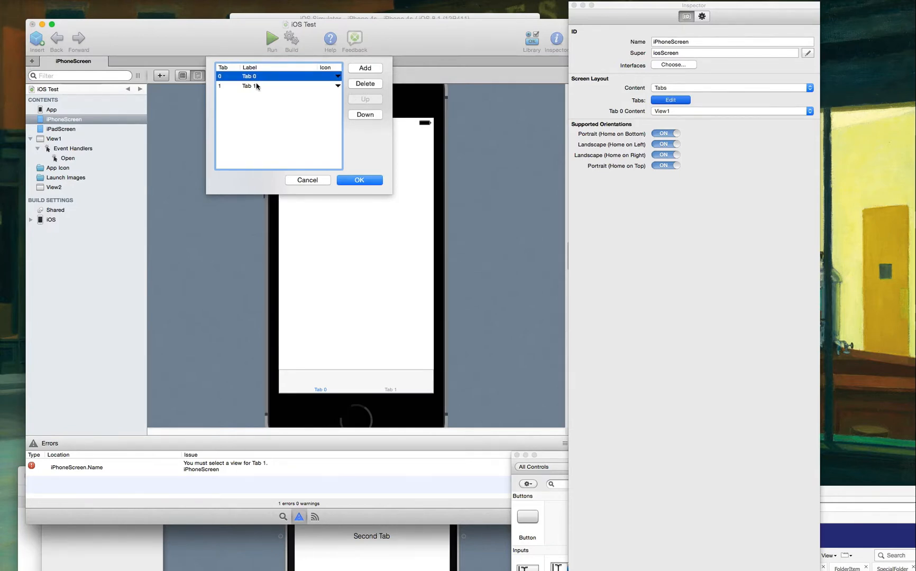
{"action": "left_click", "coordinate": [250, 86]}
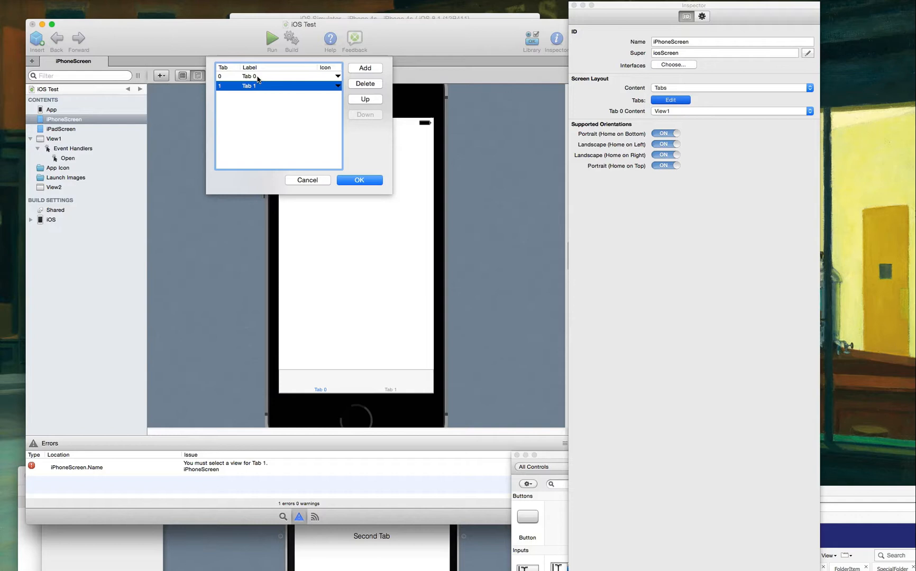
{"action": "left_click", "coordinate": [249, 76]}
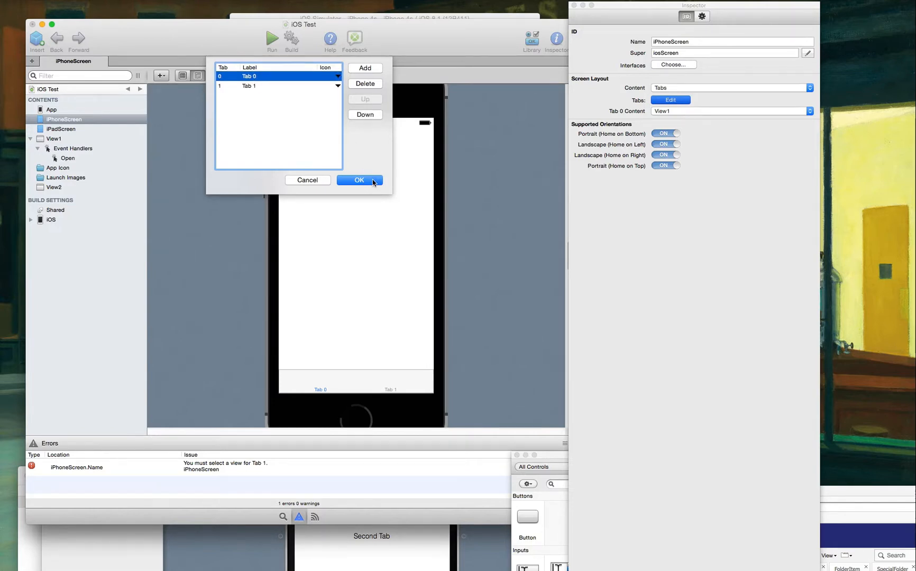
{"action": "left_click", "coordinate": [358, 180]}
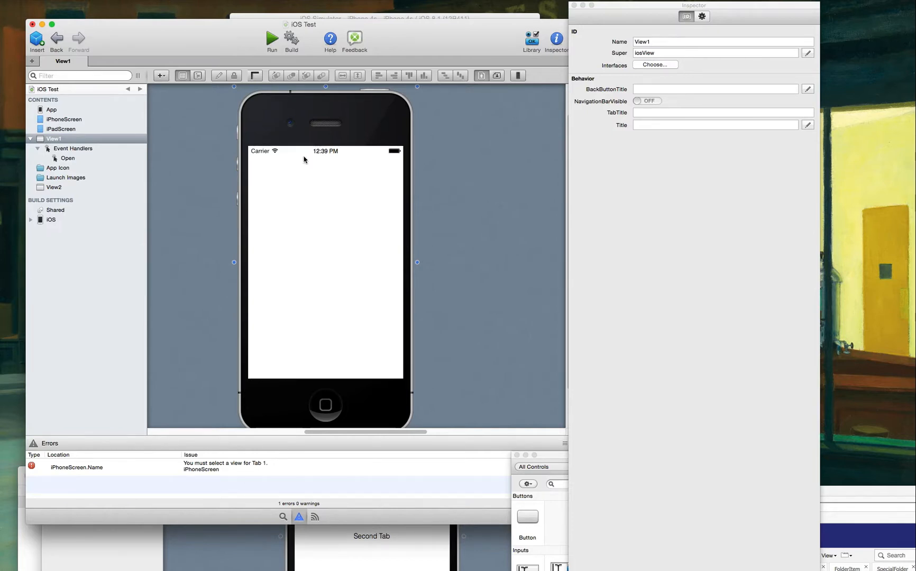
Recheck iPhoneScreen's tab list, keep View1 as Tab 0 content, and build to see the errors
{"action": "left_click", "coordinate": [54, 188]}
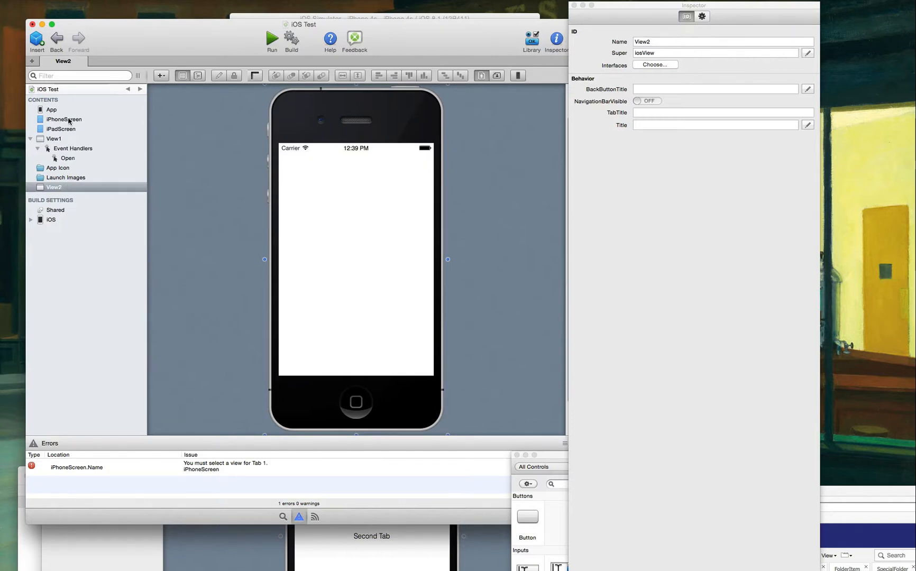
{"action": "left_click", "coordinate": [63, 120]}
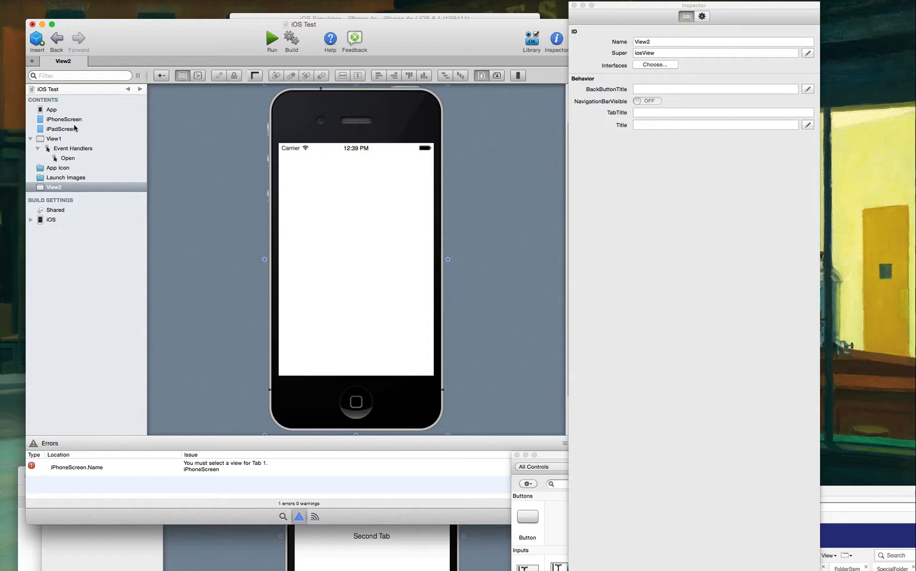
{"action": "left_click", "coordinate": [63, 119]}
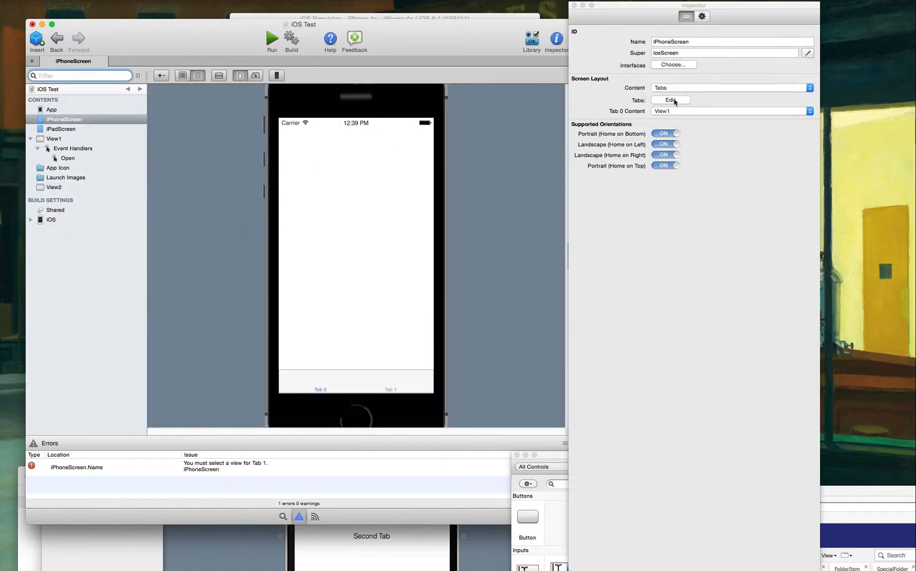
{"action": "left_click", "coordinate": [669, 100]}
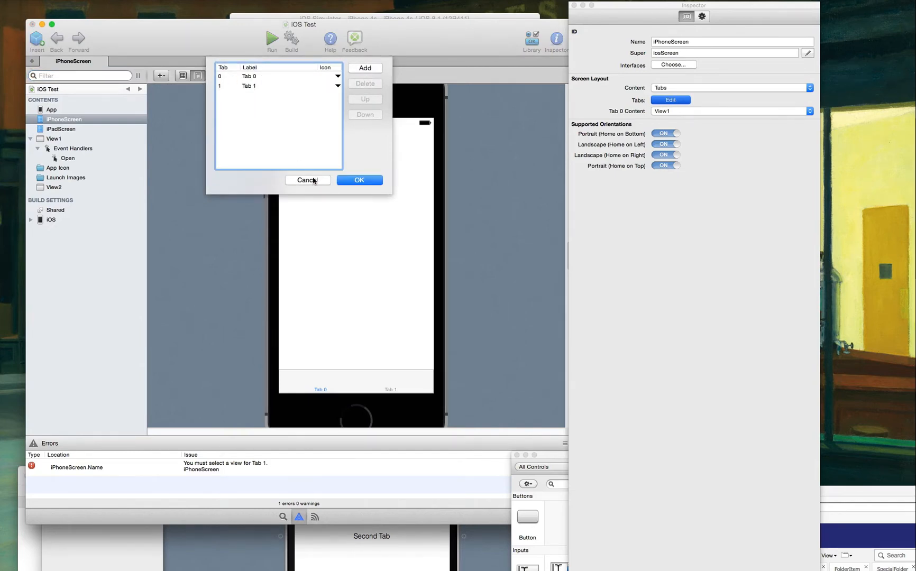
{"action": "left_click", "coordinate": [809, 111]}
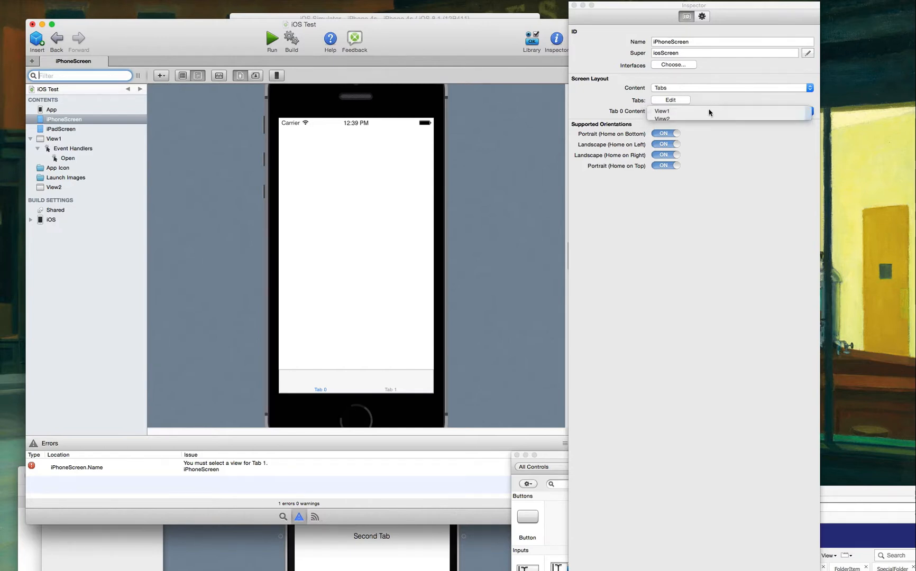
{"action": "left_click", "coordinate": [662, 111]}
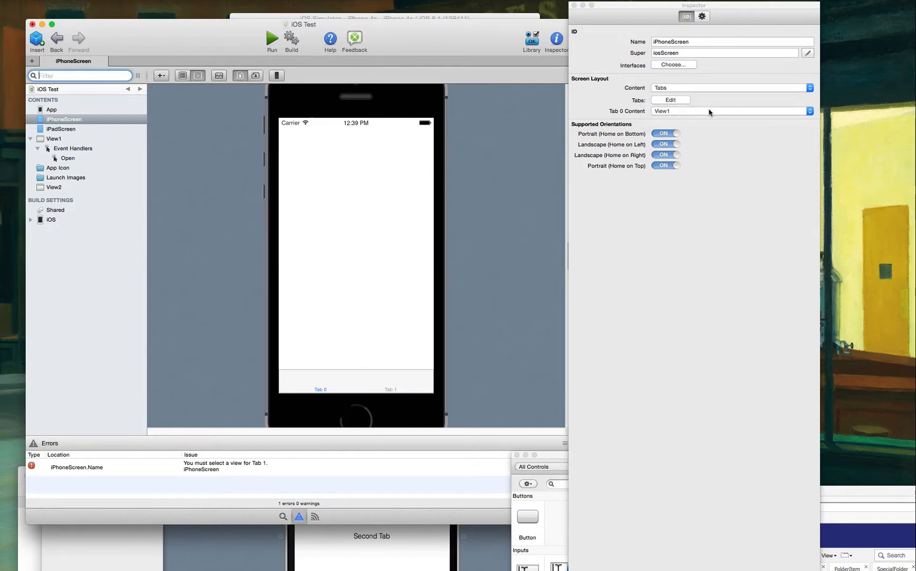
{"action": "left_click", "coordinate": [270, 39]}
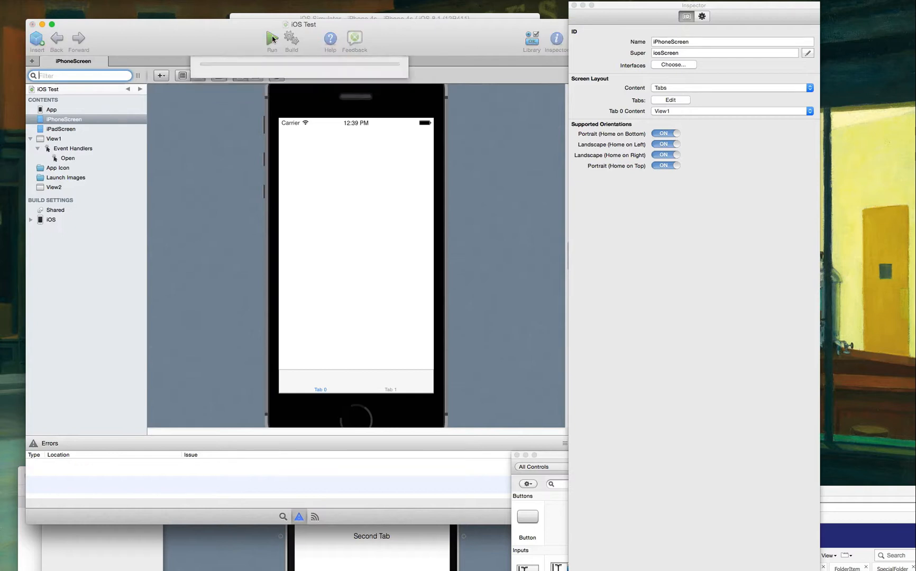
{"action": "left_click", "coordinate": [271, 38]}
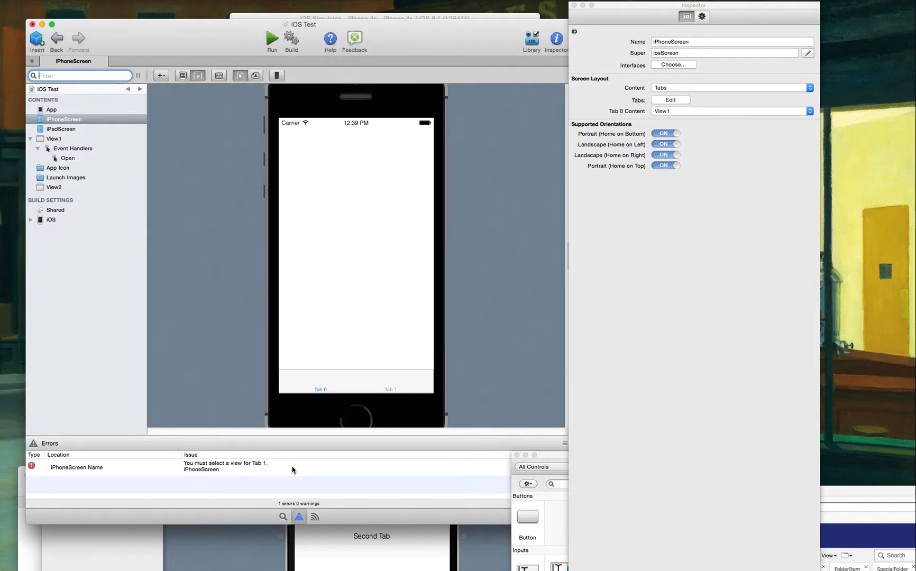
Add a third tab (tab 2) in the tab editor and rebuild, giving two missing-view errors
{"action": "left_click", "coordinate": [54, 187]}
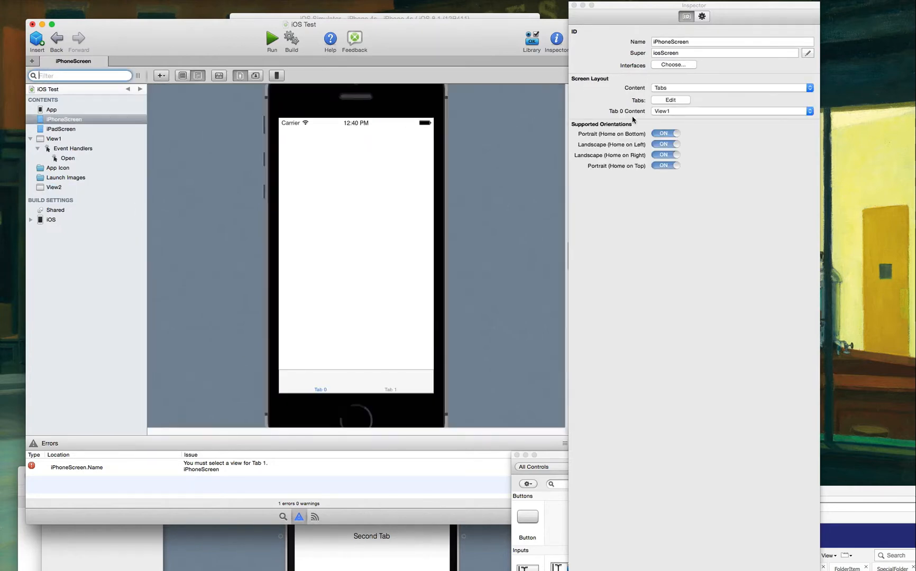
{"action": "left_click", "coordinate": [669, 100]}
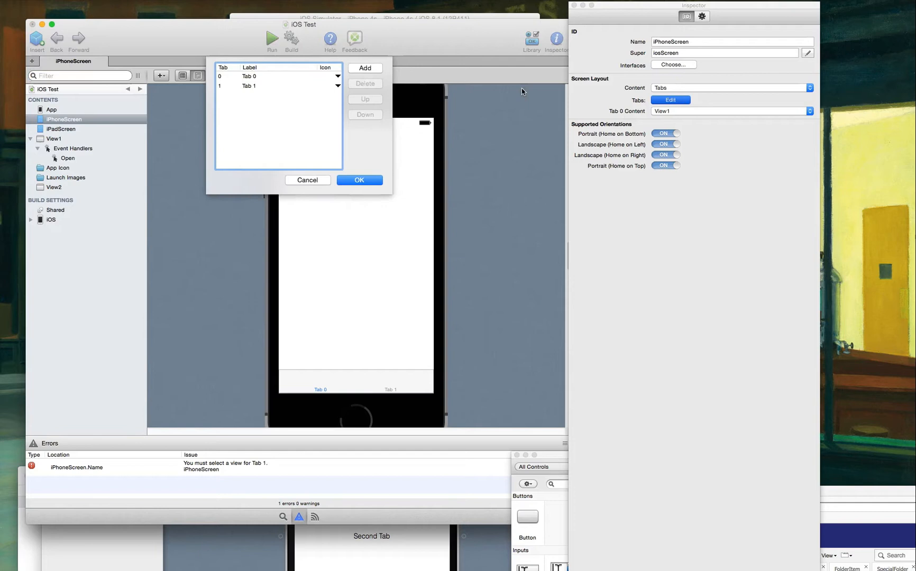
{"action": "left_click", "coordinate": [338, 76]}
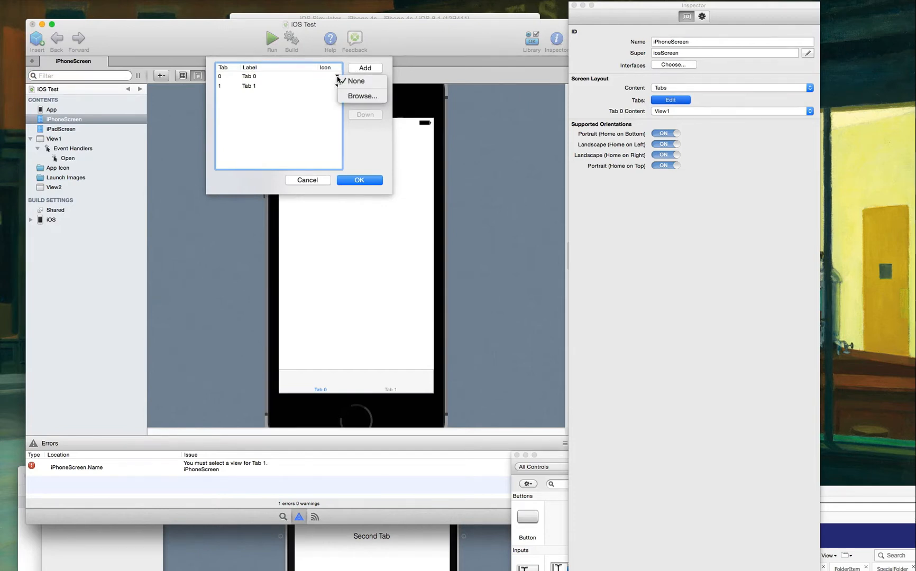
{"action": "left_click", "coordinate": [356, 80]}
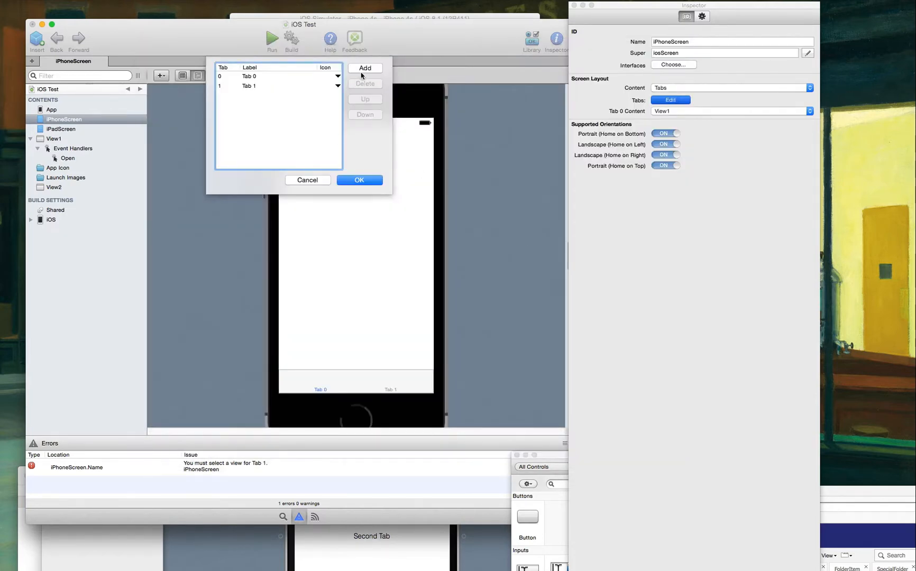
{"action": "left_click", "coordinate": [365, 67]}
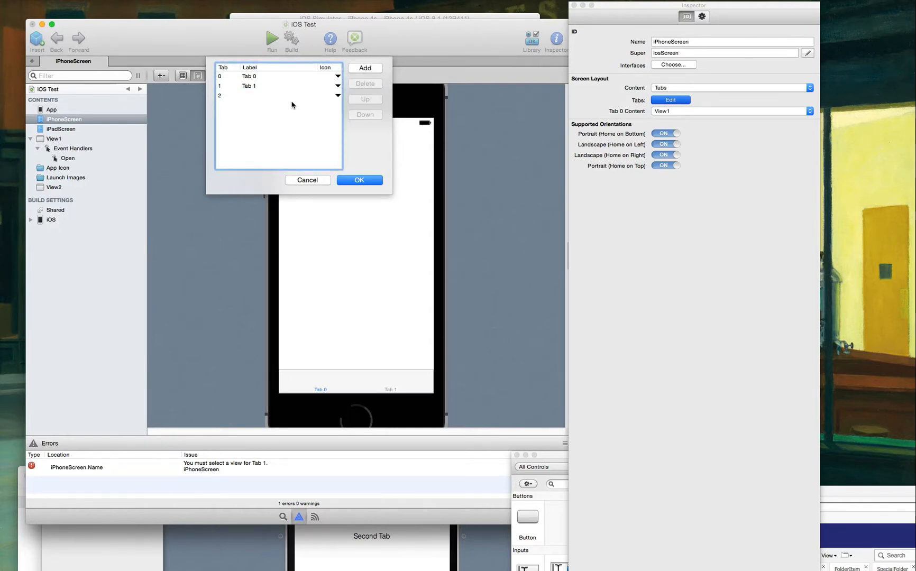
{"action": "left_click", "coordinate": [358, 180]}
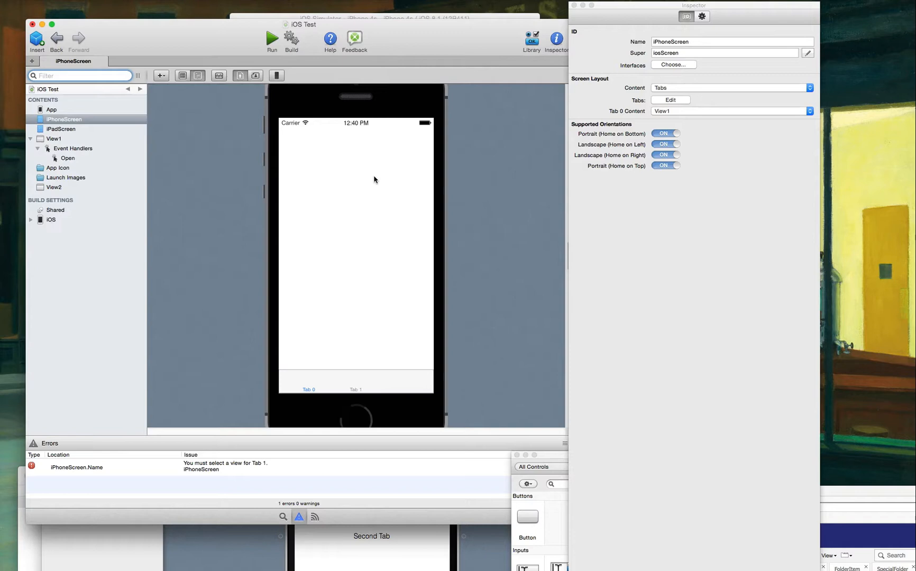
{"action": "left_click", "coordinate": [271, 37]}
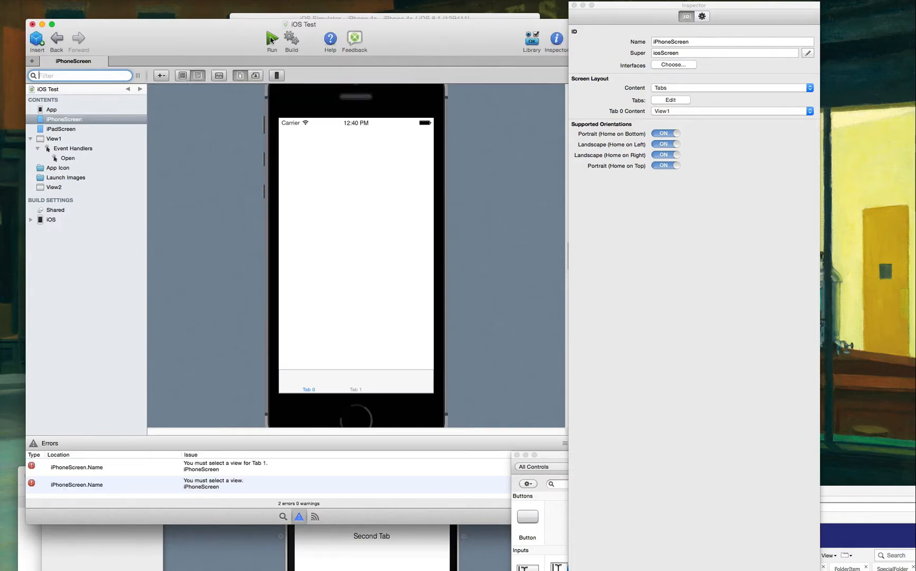
{"action": "mouse_move", "coordinate": [197, 240]}
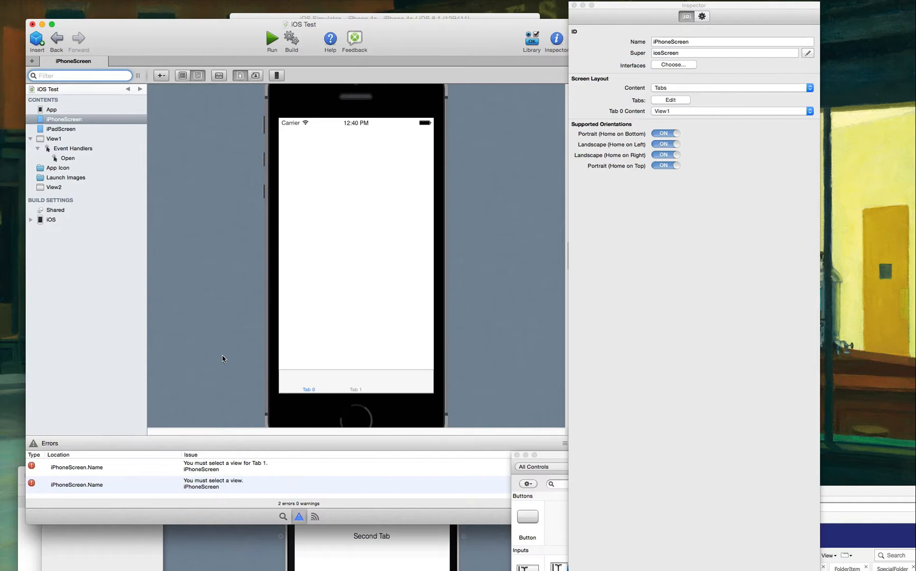
{"action": "mouse_move", "coordinate": [718, 71]}
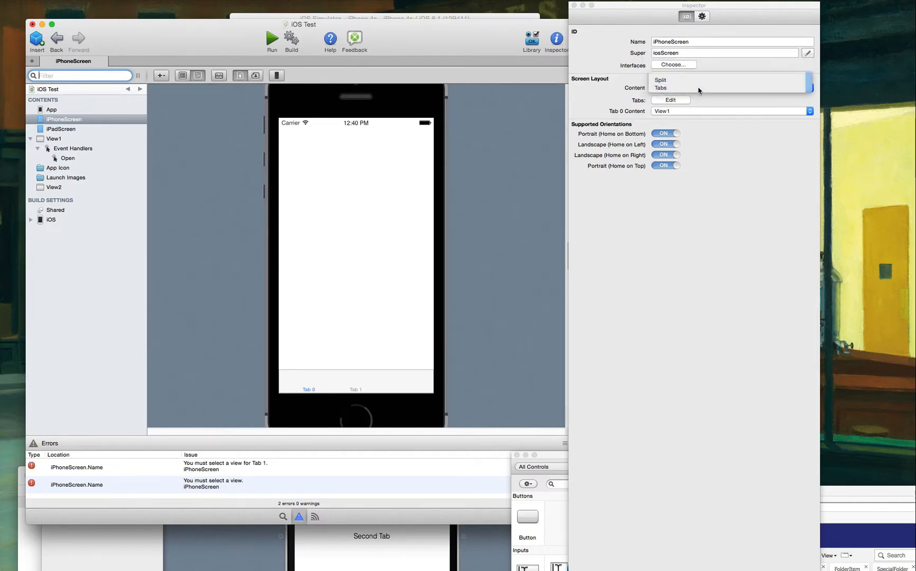
Step through View1, View2 and iPhoneScreen layouts, then reopen the control Library
{"action": "left_click", "coordinate": [54, 139]}
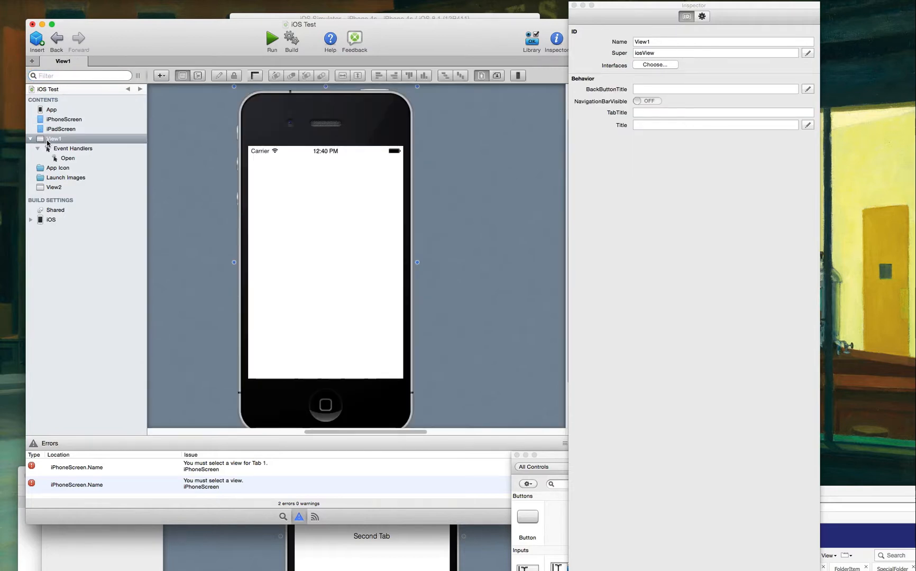
{"action": "left_click", "coordinate": [54, 187]}
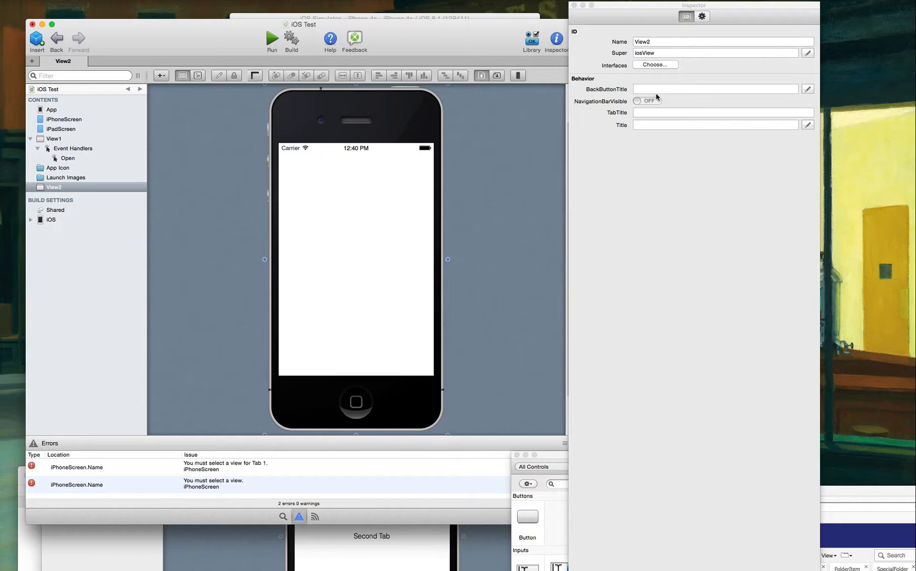
{"action": "left_click", "coordinate": [54, 138]}
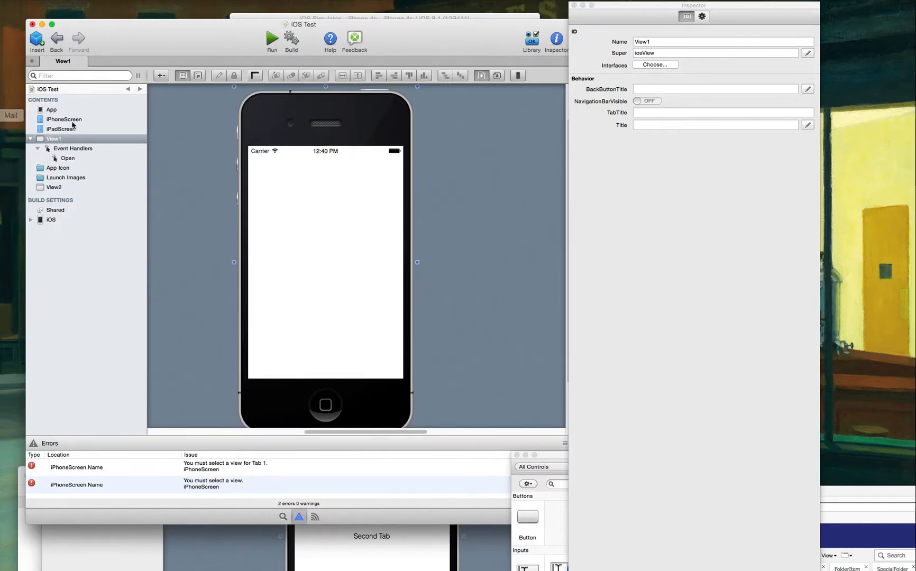
{"action": "left_click", "coordinate": [64, 120]}
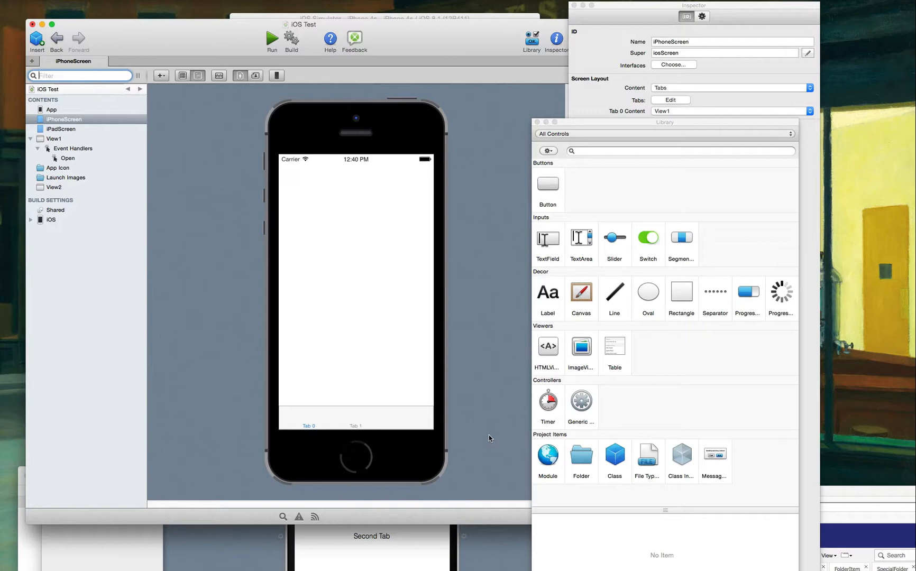
{"action": "mouse_move", "coordinate": [624, 434]}
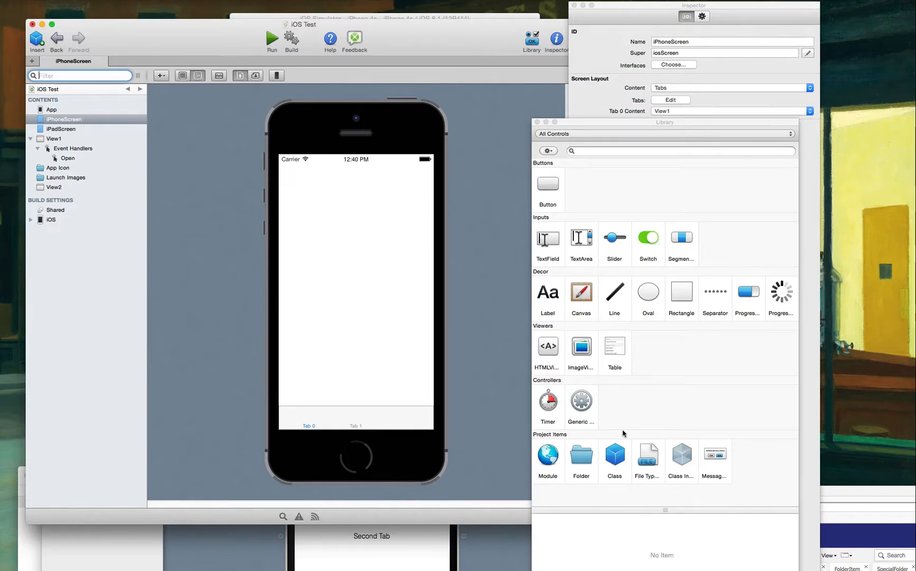
{"action": "left_click", "coordinate": [614, 457]}
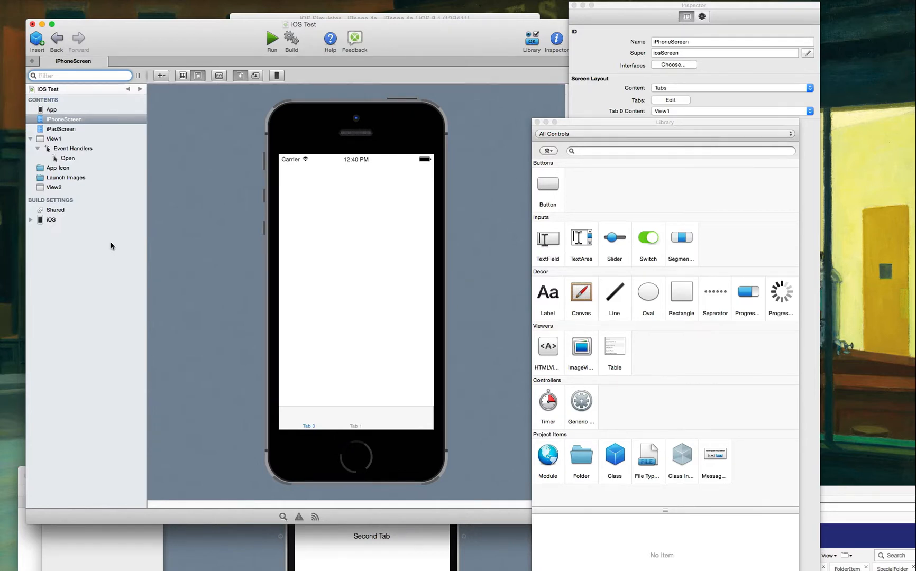
{"action": "mouse_move", "coordinate": [689, 326]}
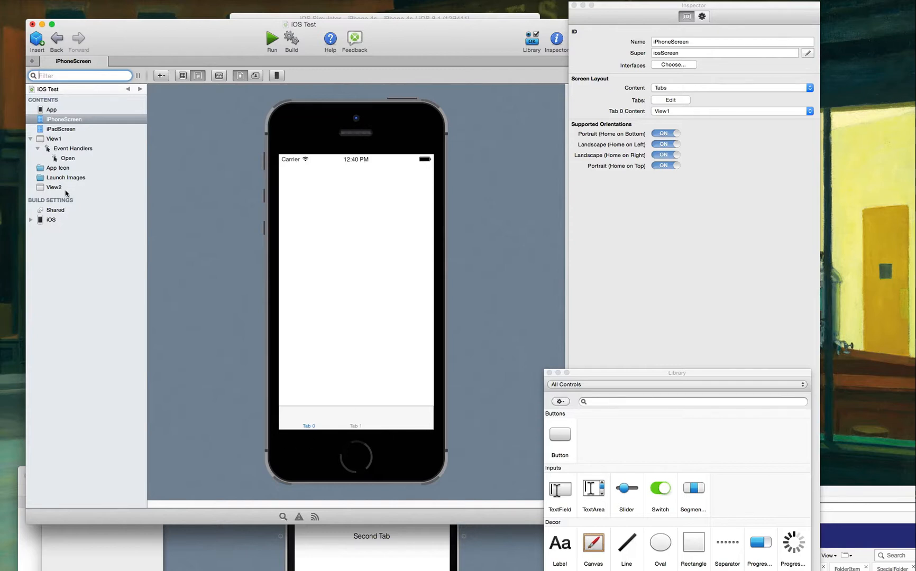
Show View2's empty layout with the control Library still open
{"action": "left_click", "coordinate": [54, 187]}
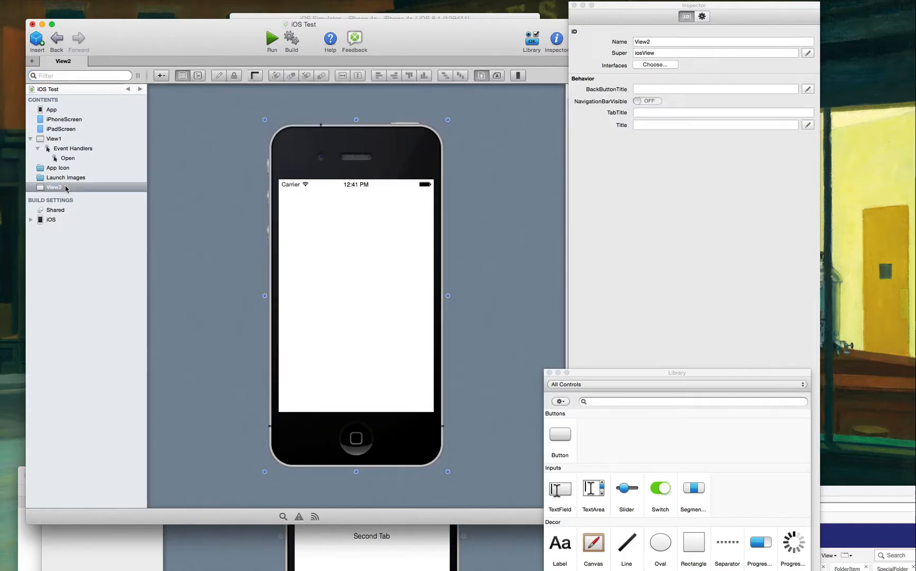
{"action": "mouse_move", "coordinate": [598, 97]}
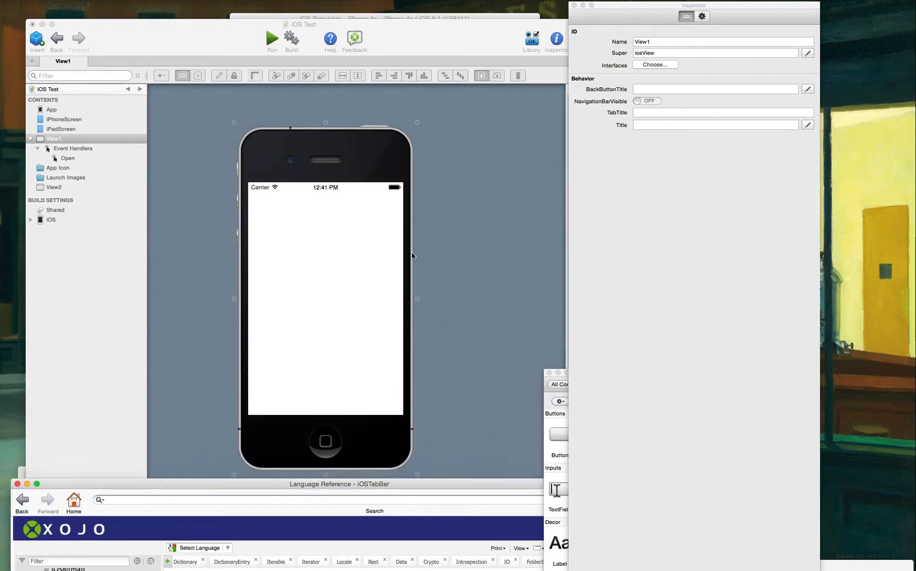
{"action": "mouse_move", "coordinate": [473, 291]}
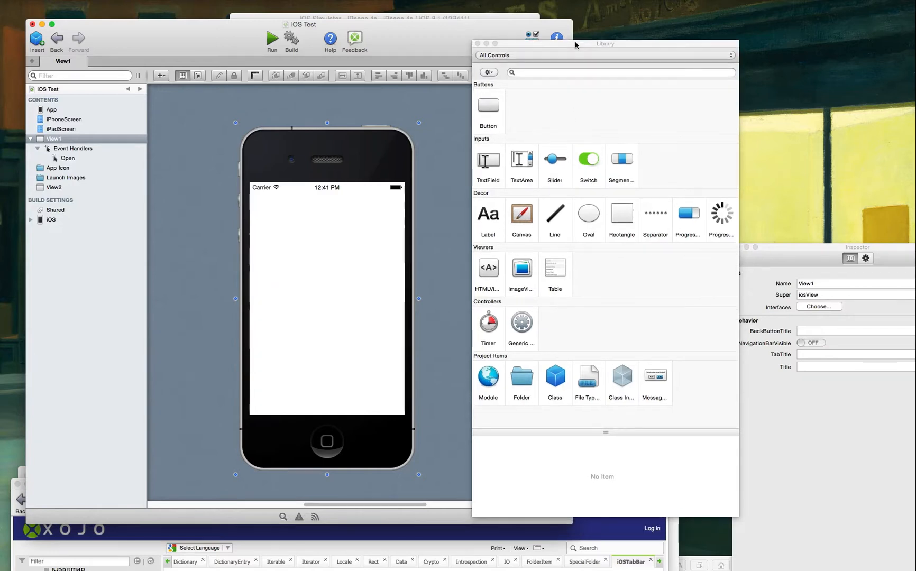
Insert a new View3 into iOS Test, then bring TabBarExample's tabbed iPhoneScreen forward
{"action": "left_click", "coordinate": [554, 379]}
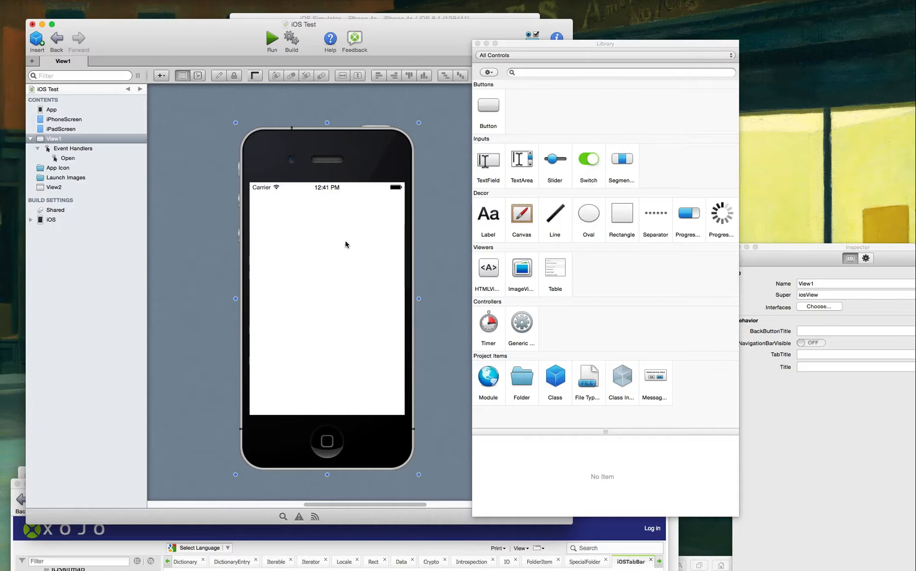
{"action": "left_click", "coordinate": [36, 37]}
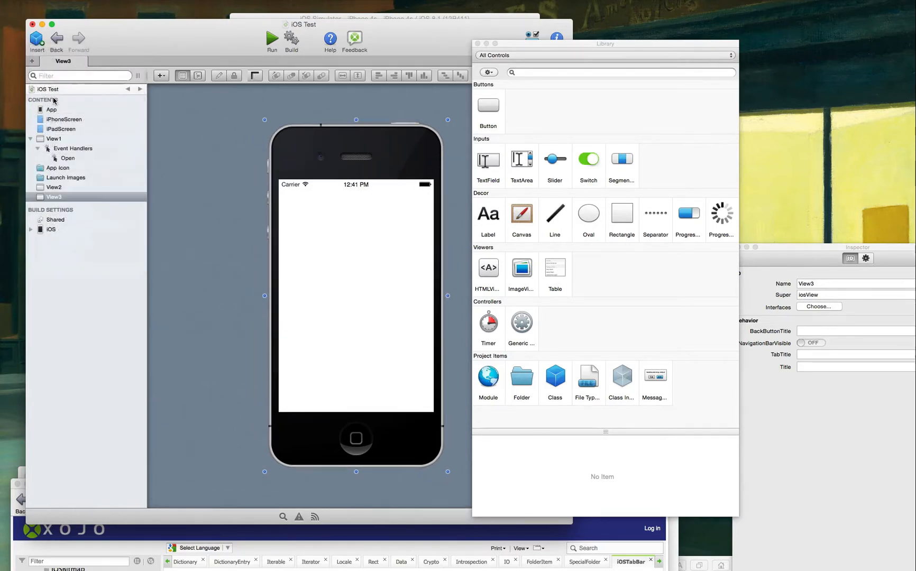
{"action": "left_click", "coordinate": [54, 197]}
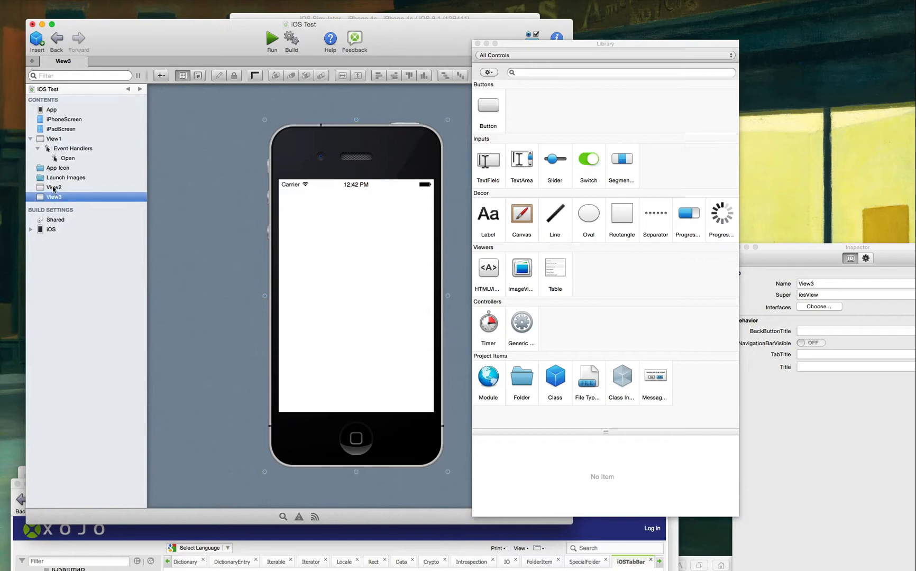
{"action": "left_click", "coordinate": [52, 188]}
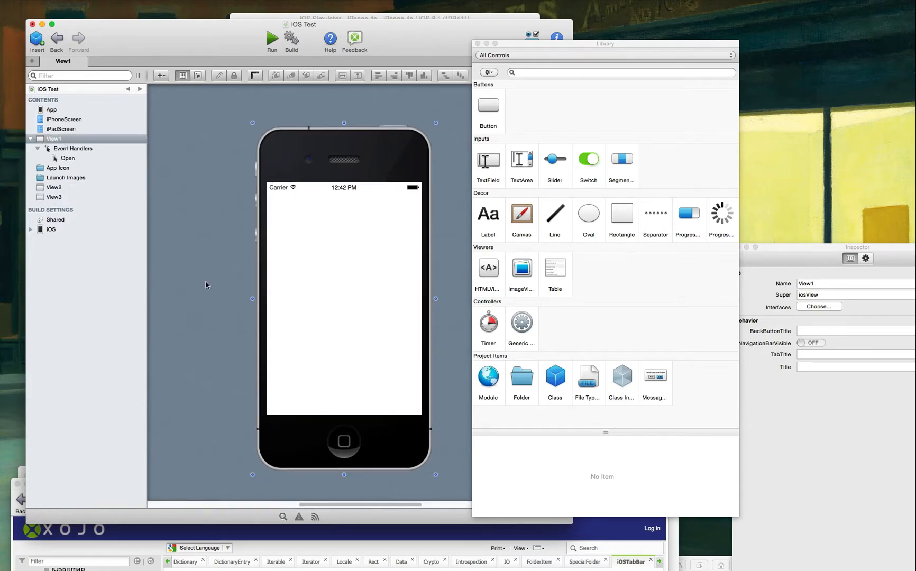
{"action": "left_click", "coordinate": [54, 196]}
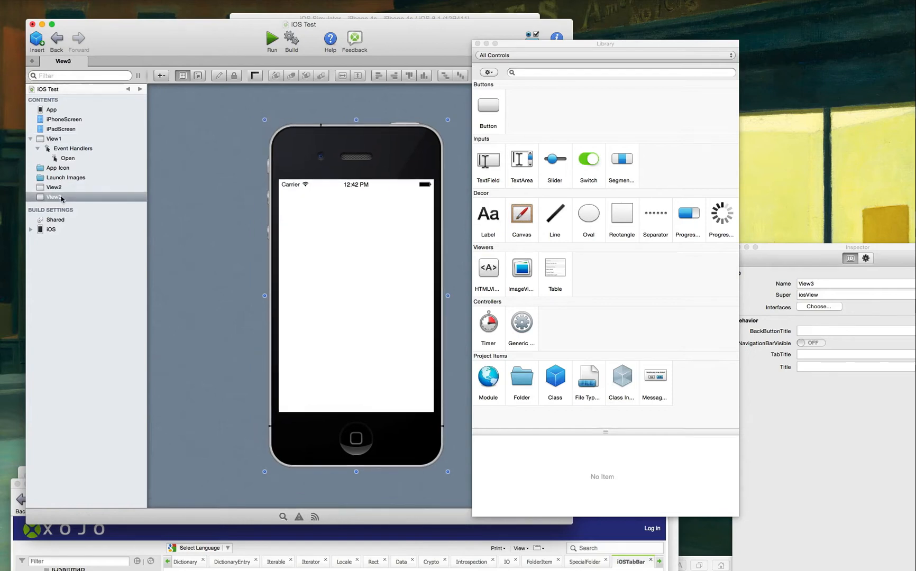
{"action": "left_click", "coordinate": [53, 139]}
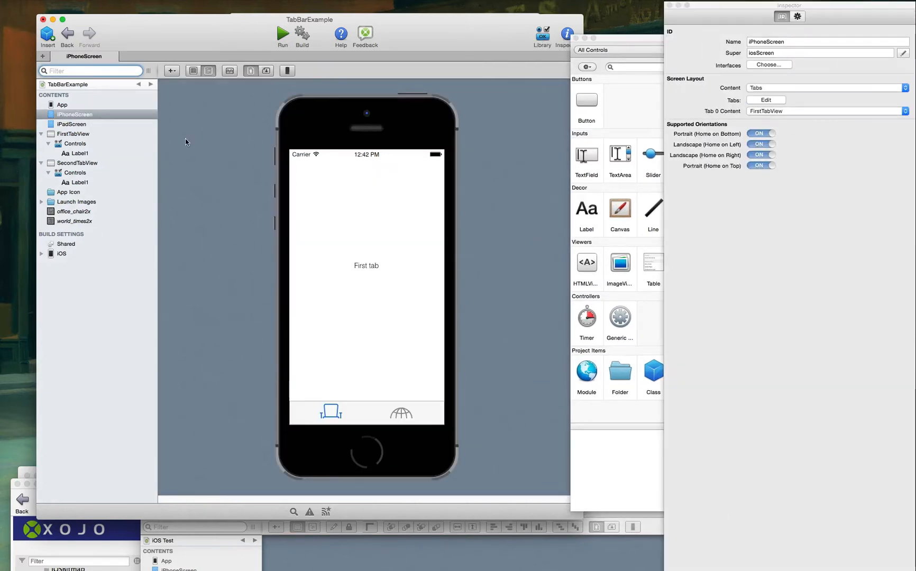
{"action": "mouse_move", "coordinate": [777, 112]}
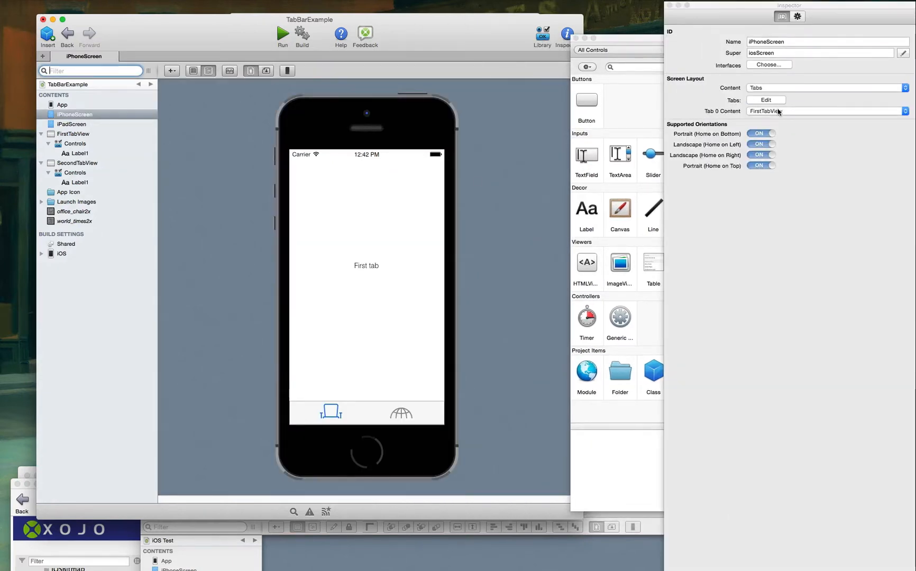
{"action": "left_click", "coordinate": [824, 111]}
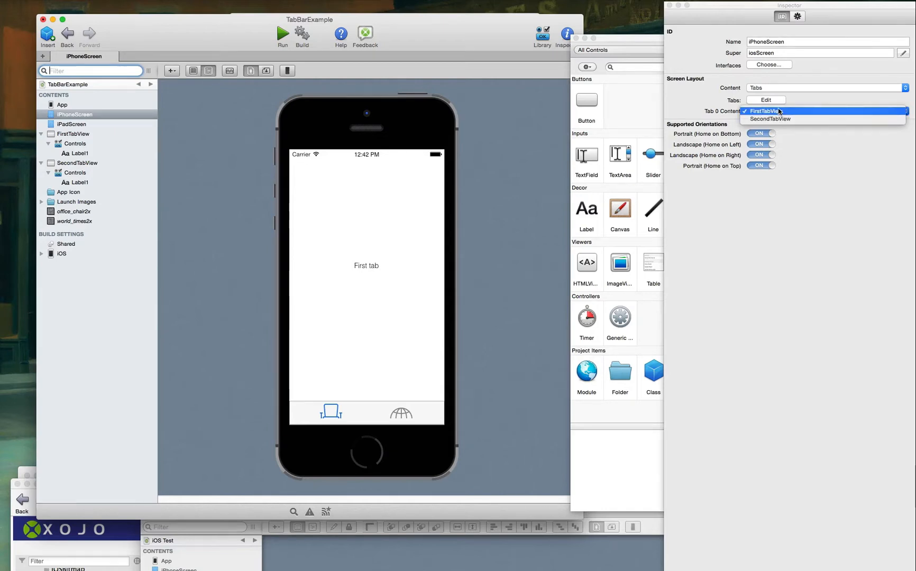
{"action": "left_click", "coordinate": [767, 111]}
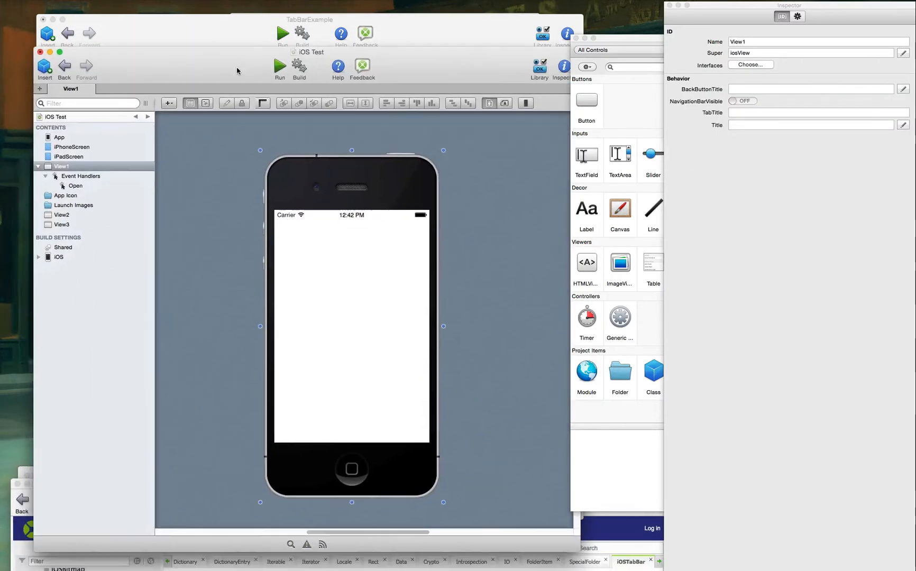
{"action": "left_click", "coordinate": [72, 147]}
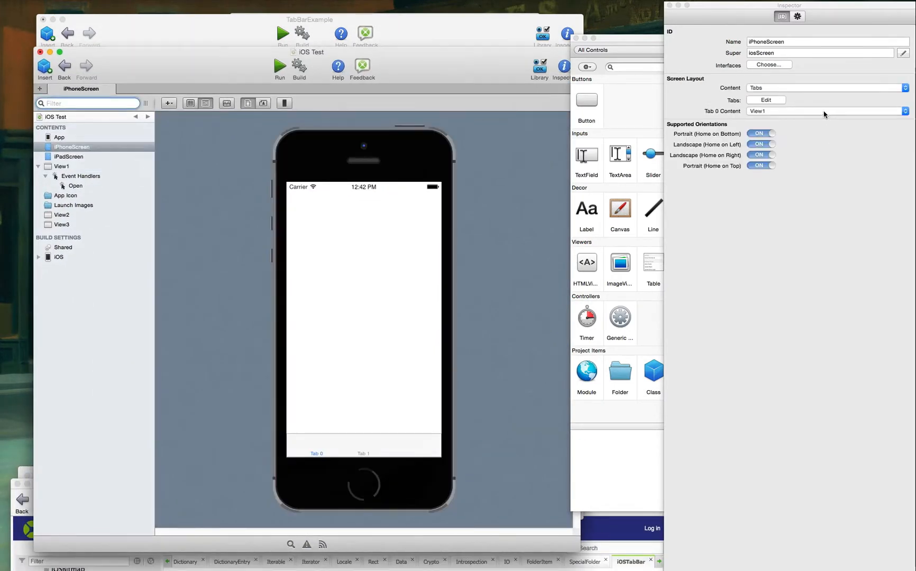
{"action": "left_click", "coordinate": [824, 111]}
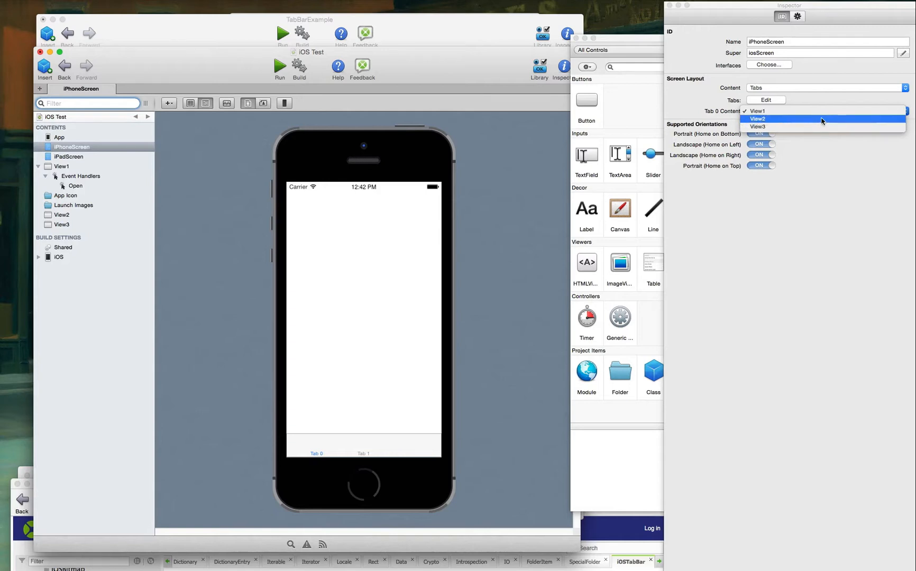
{"action": "left_click", "coordinate": [758, 110]}
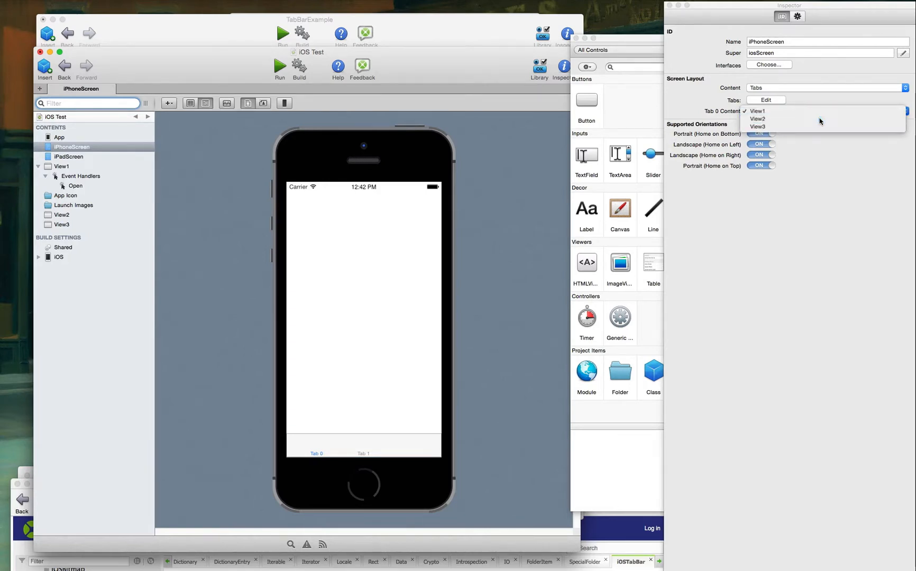
{"action": "left_click", "coordinate": [758, 127]}
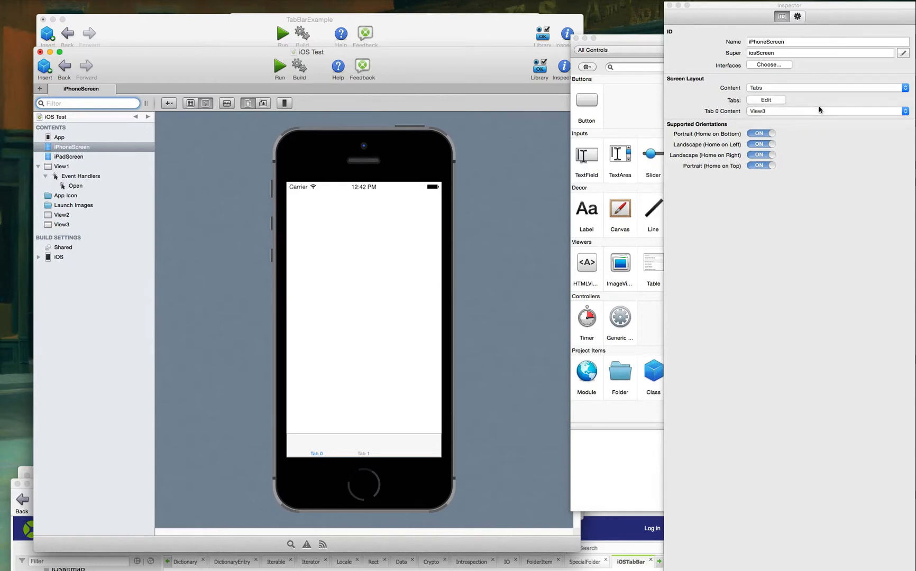
{"action": "left_click", "coordinate": [826, 111]}
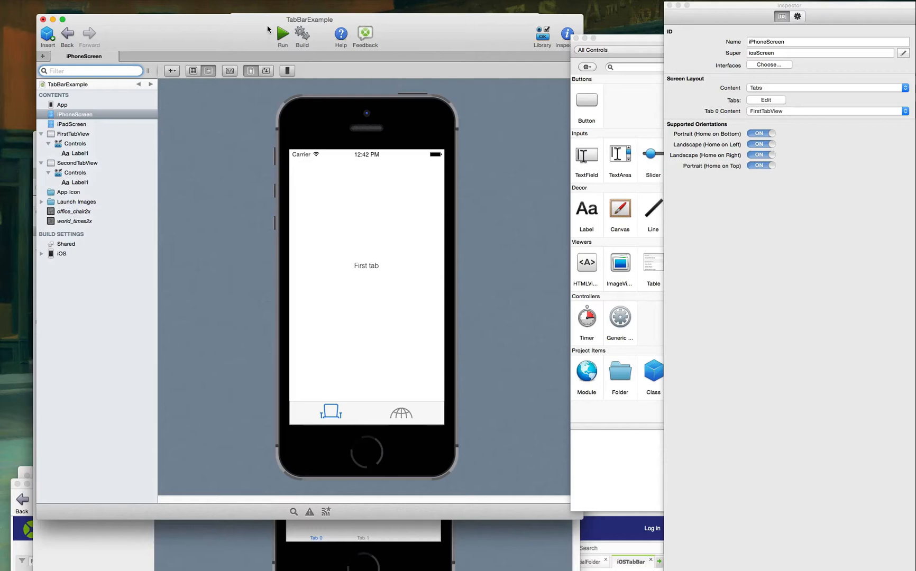
Run TabBarExample in the iOS Simulator and switch to the Second Tab via the globe tab
{"action": "left_click", "coordinate": [282, 32]}
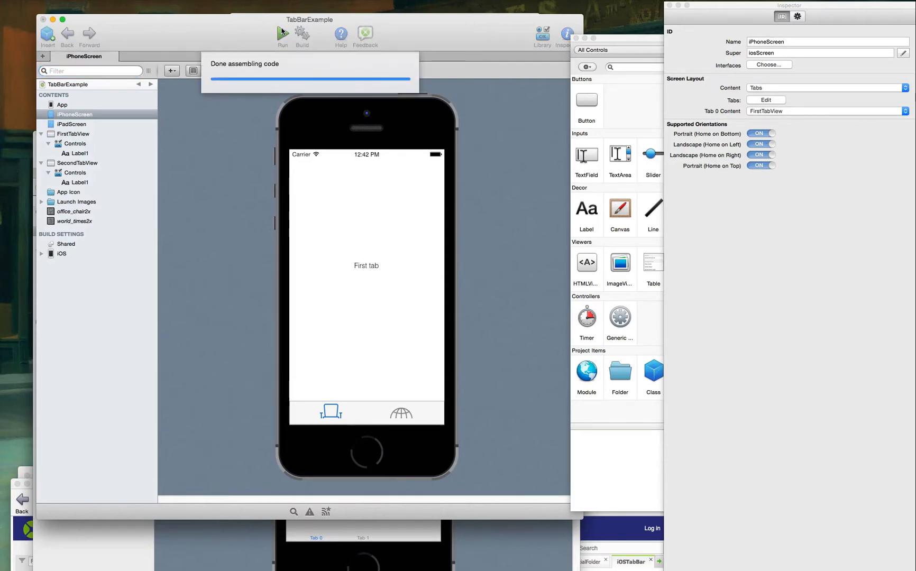
{"action": "left_click", "coordinate": [282, 32]}
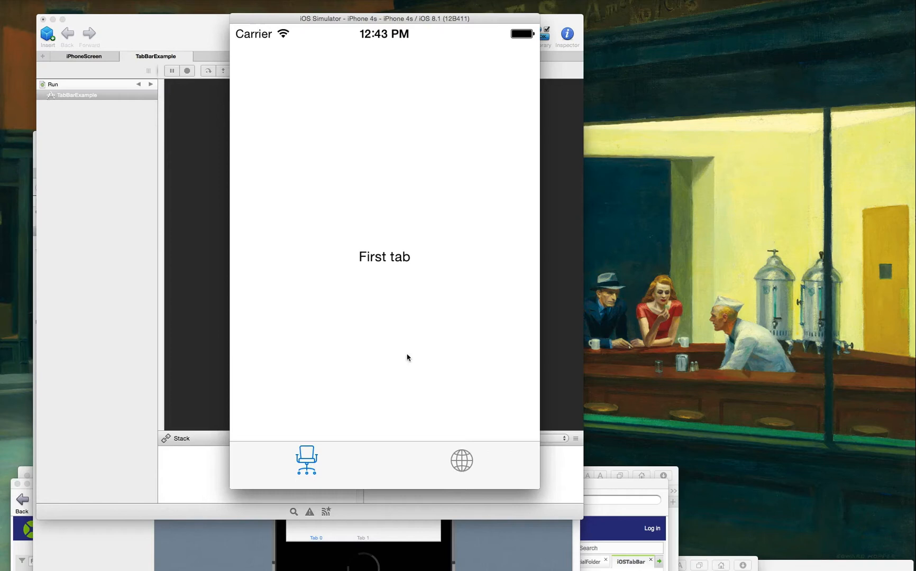
{"action": "left_click", "coordinate": [461, 461]}
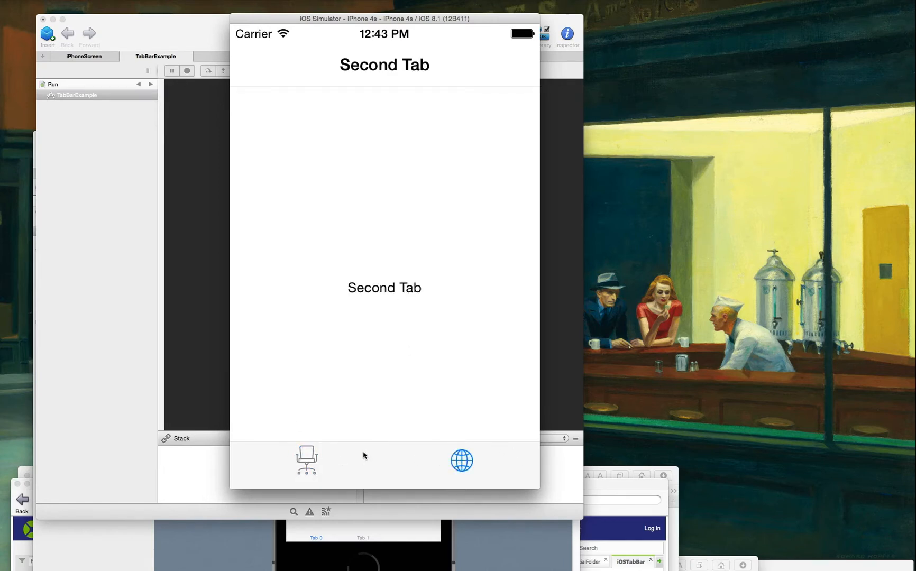
{"action": "left_click", "coordinate": [186, 71]}
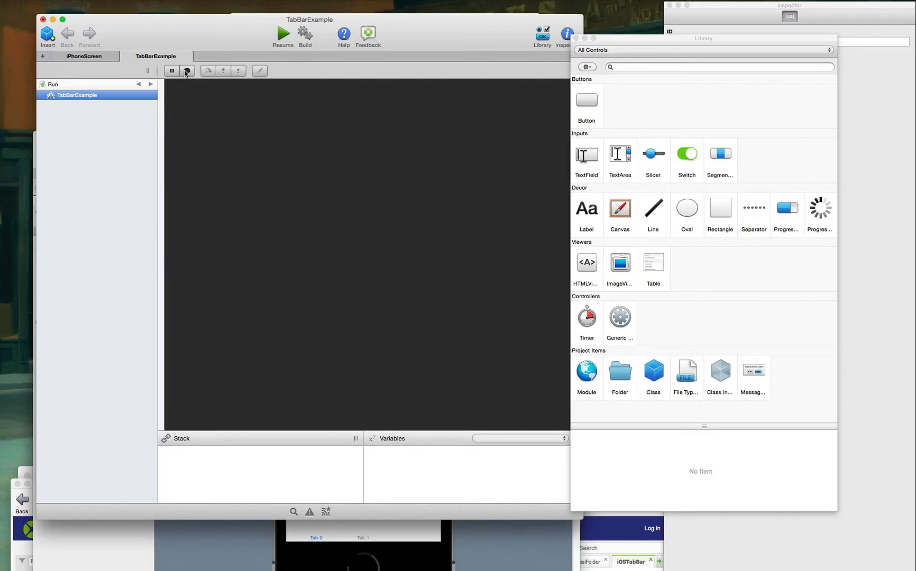
Stop the running TabBarExample app and bring the iOS Test project forward
{"action": "left_click", "coordinate": [186, 70]}
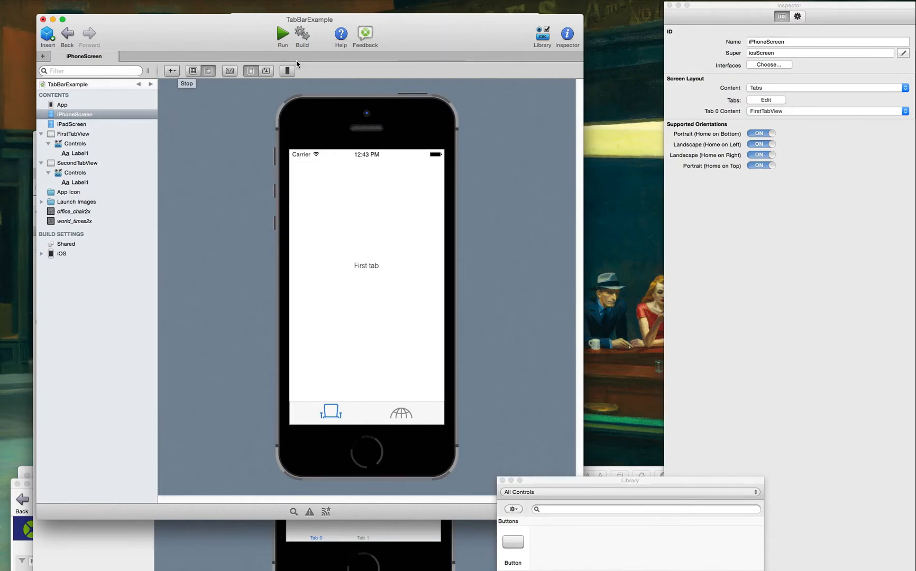
{"action": "mouse_move", "coordinate": [757, 449]}
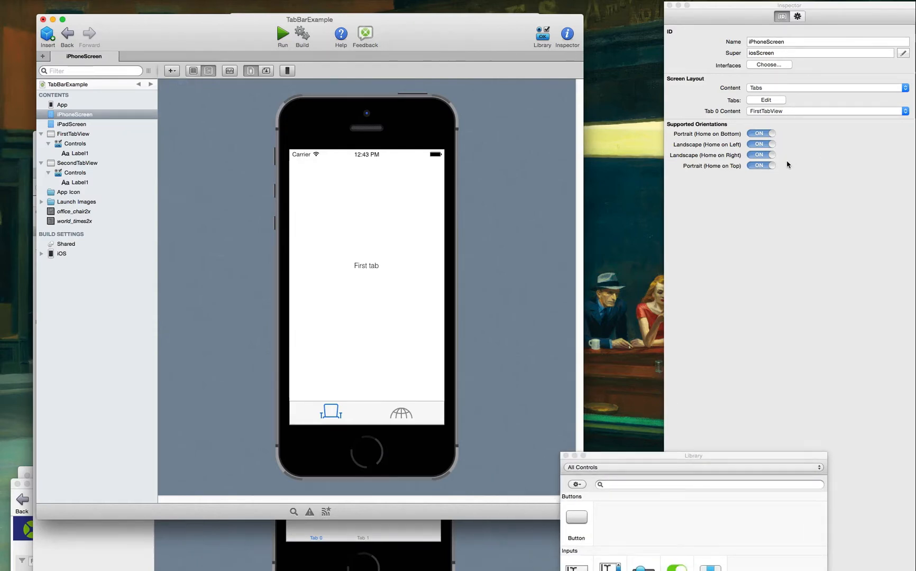
{"action": "left_click", "coordinate": [769, 65]}
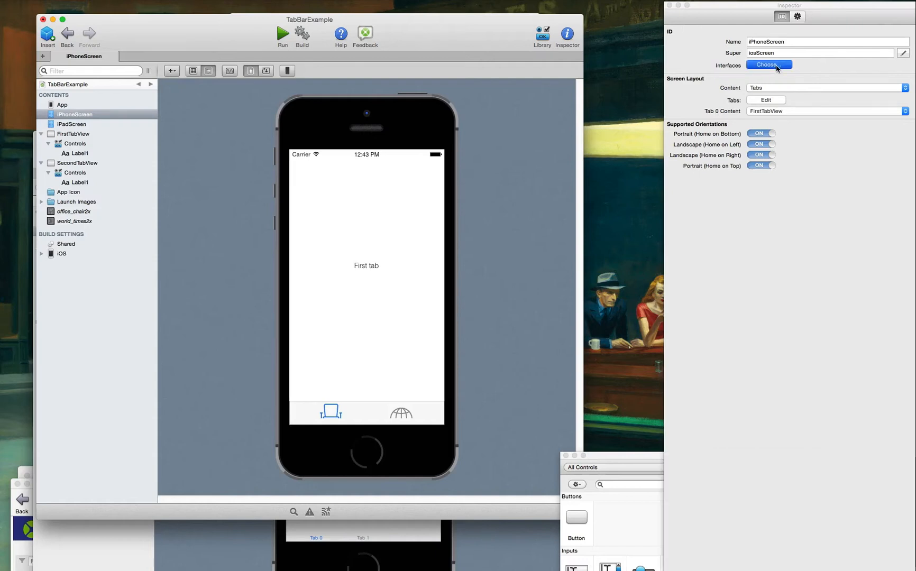
{"action": "left_click", "coordinate": [768, 64]}
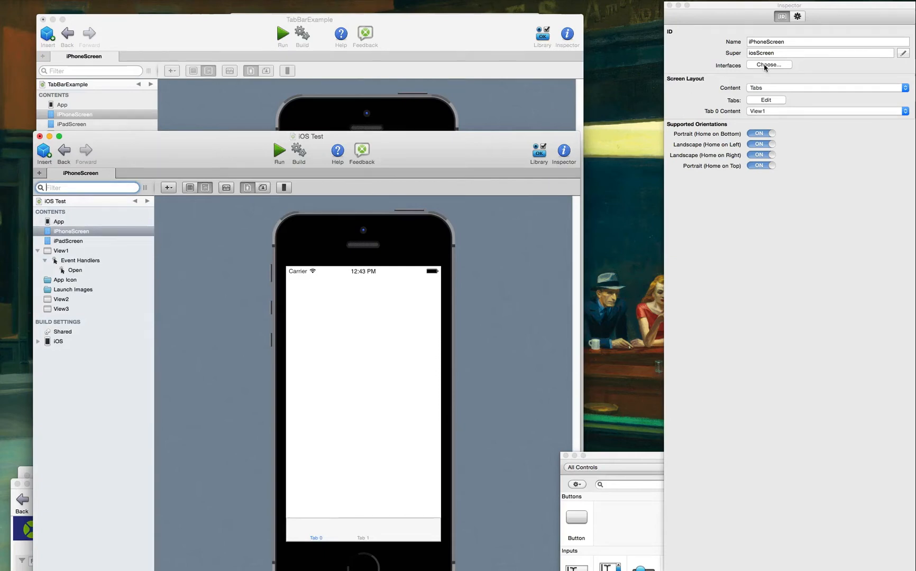
Review iPhoneScreen's available interfaces without changes, then select iOS Test's iPadScreen
{"action": "left_click", "coordinate": [768, 64]}
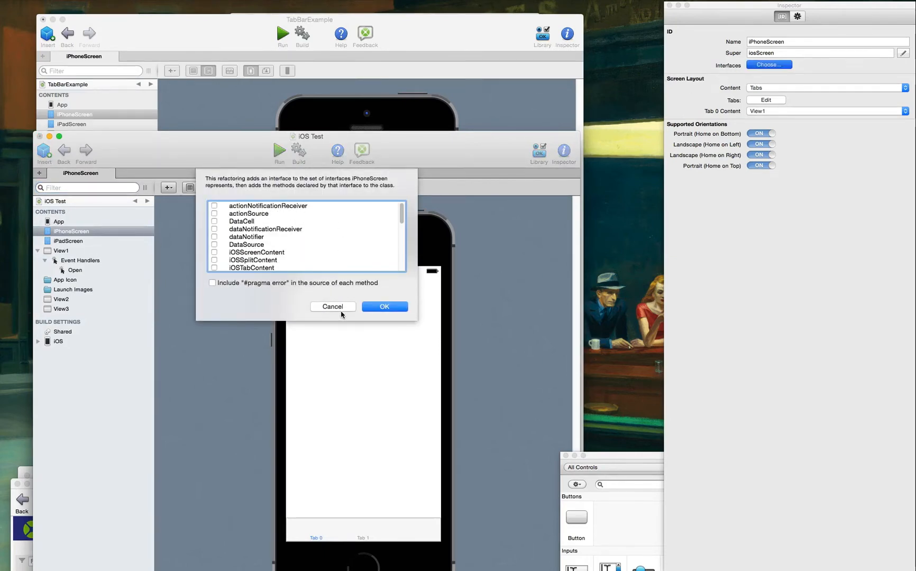
{"action": "left_click", "coordinate": [905, 87]}
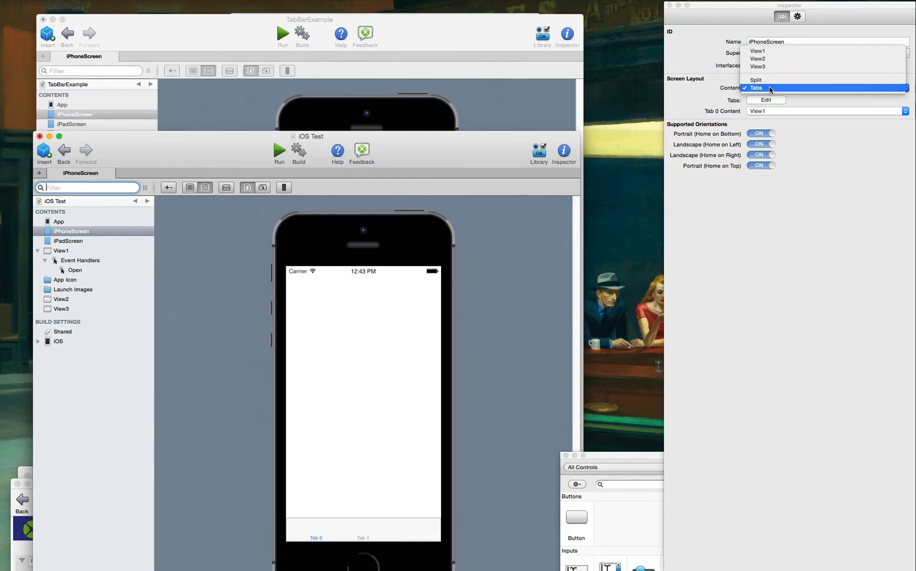
{"action": "mouse_move", "coordinate": [771, 81]}
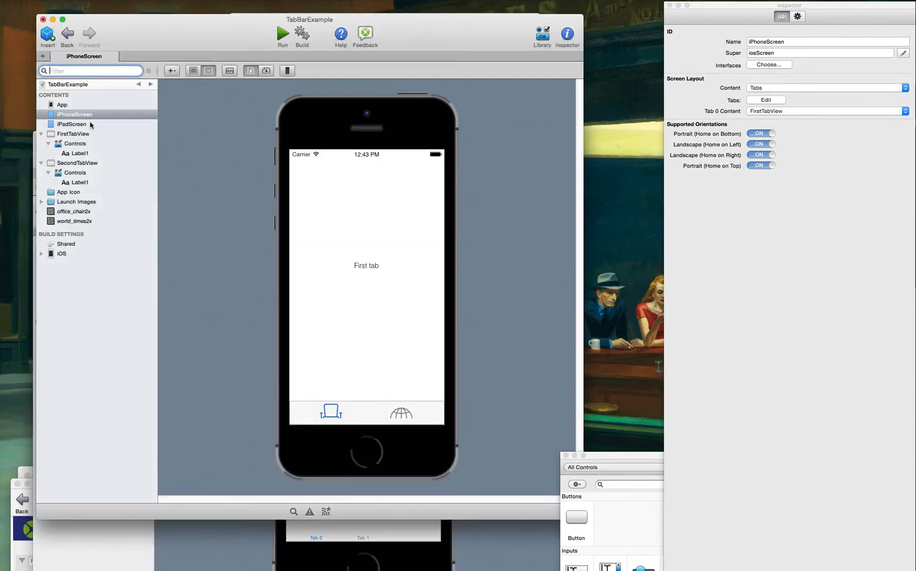
{"action": "left_click", "coordinate": [72, 123]}
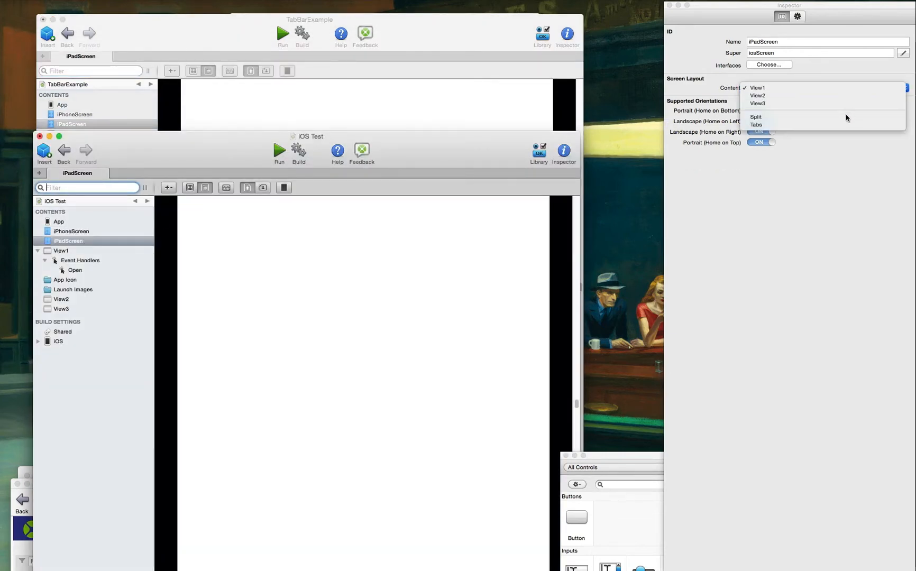
Set iPadScreen's content to Tabs with View1 as Tab 0 and run, revealing Tab 1 view errors
{"action": "left_click", "coordinate": [756, 124]}
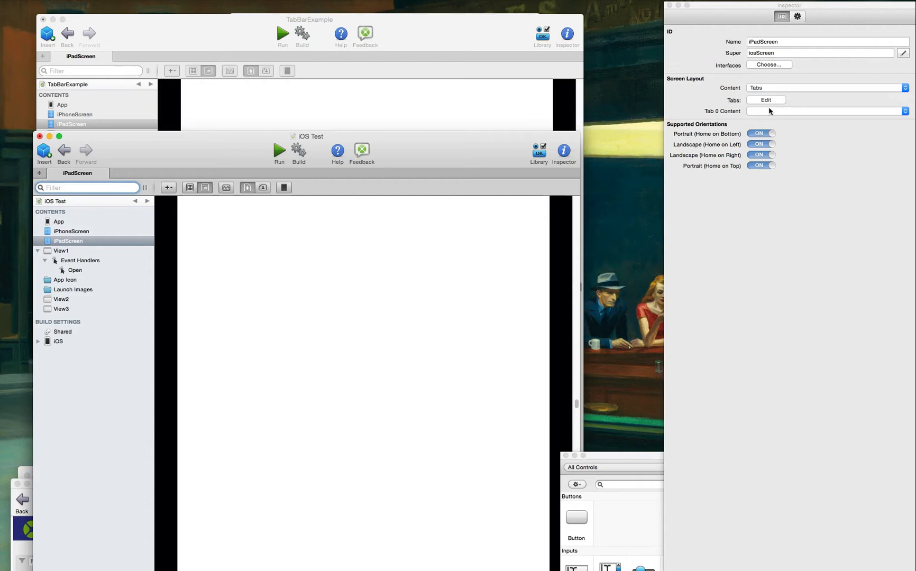
{"action": "left_click", "coordinate": [823, 111]}
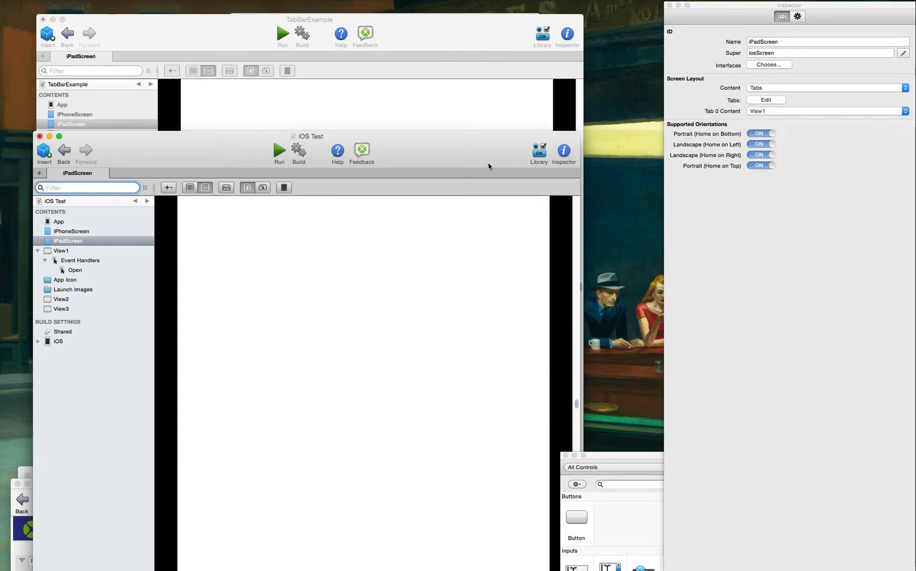
{"action": "left_click", "coordinate": [71, 231]}
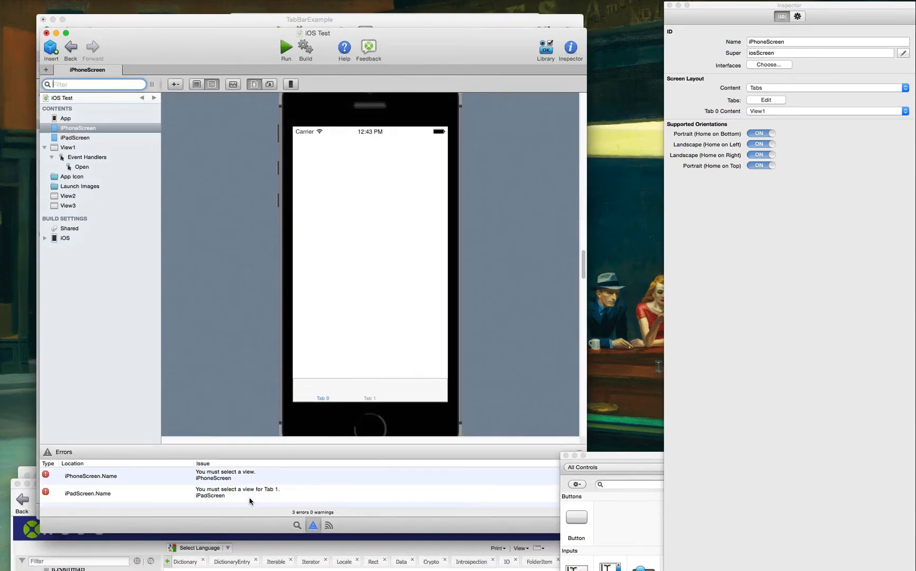
{"action": "mouse_move", "coordinate": [325, 500]}
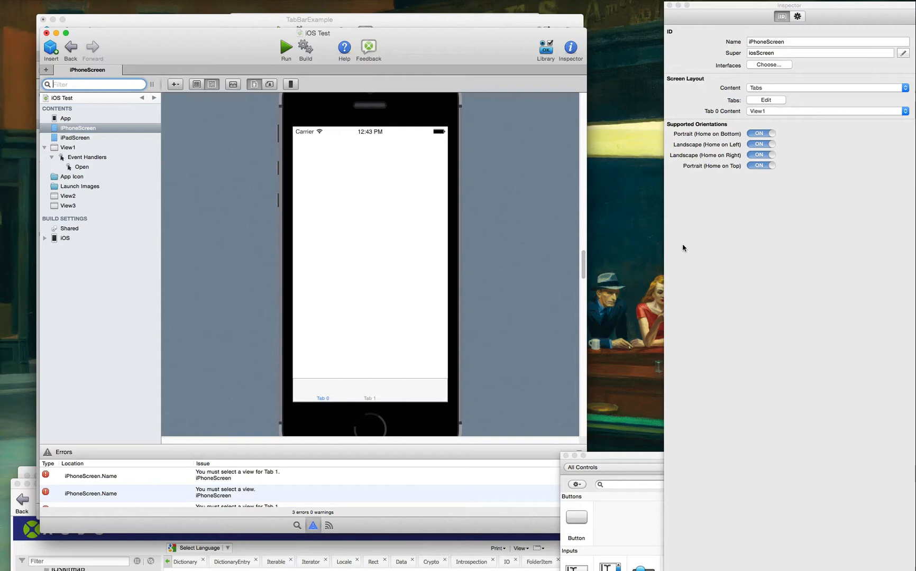
{"action": "mouse_move", "coordinate": [403, 479]}
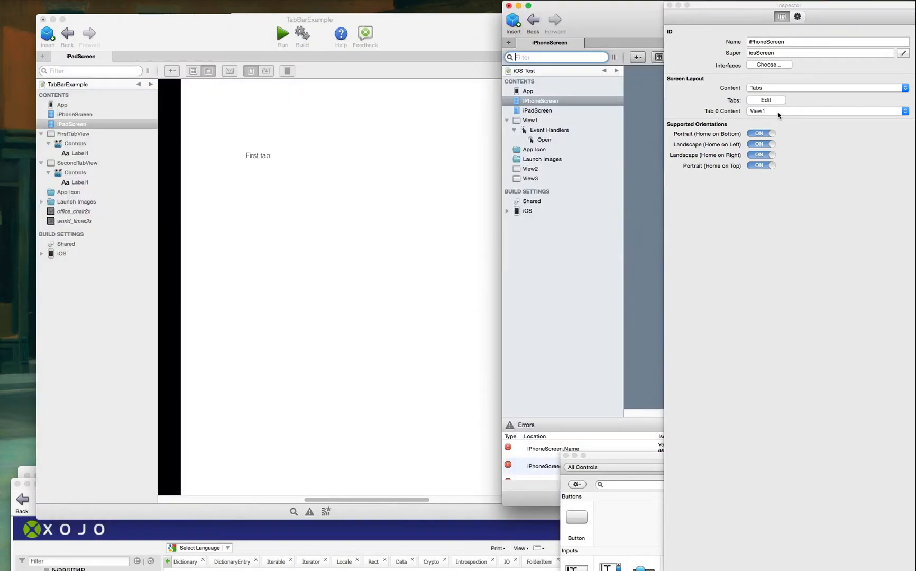
Review TabBarExample's tab list with its office and world icons, leaving it unchanged
{"action": "left_click", "coordinate": [824, 111]}
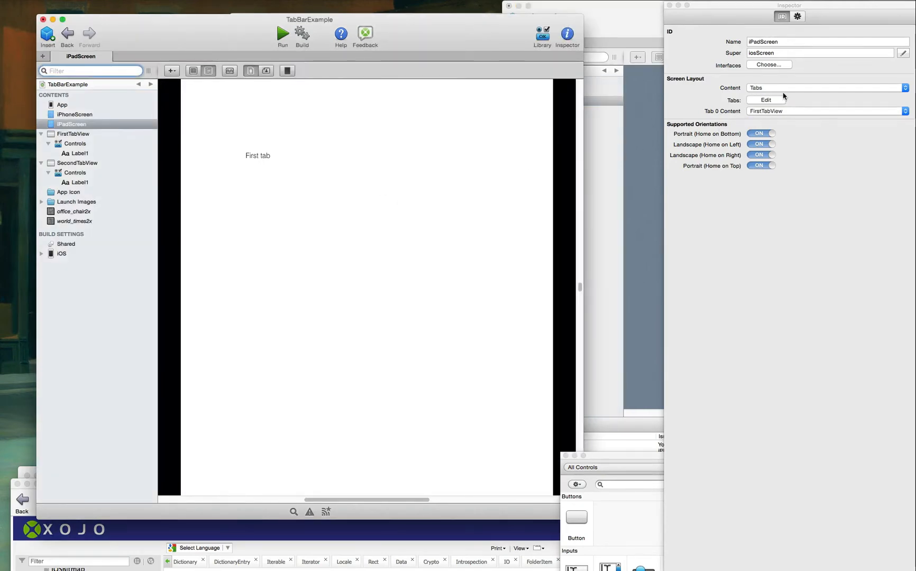
{"action": "left_click", "coordinate": [766, 99]}
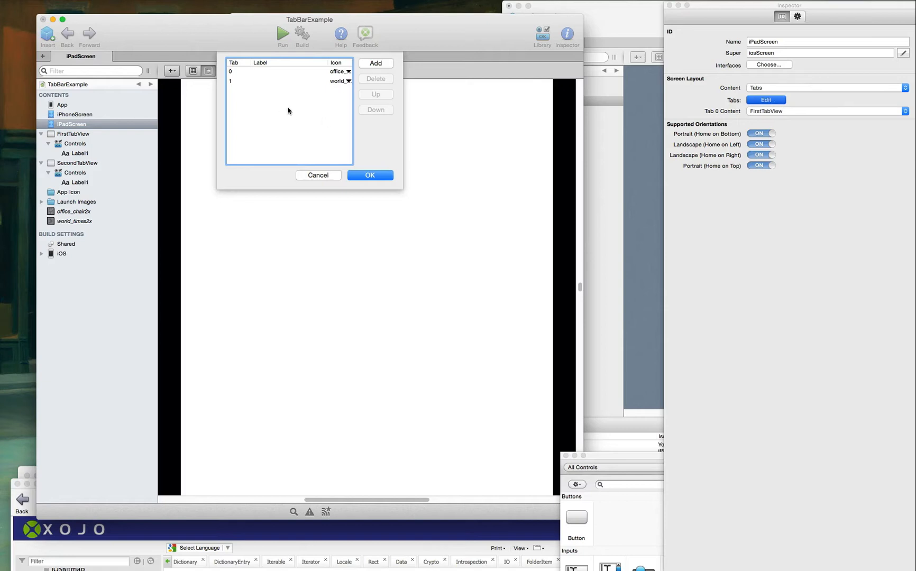
{"action": "left_click", "coordinate": [286, 71]}
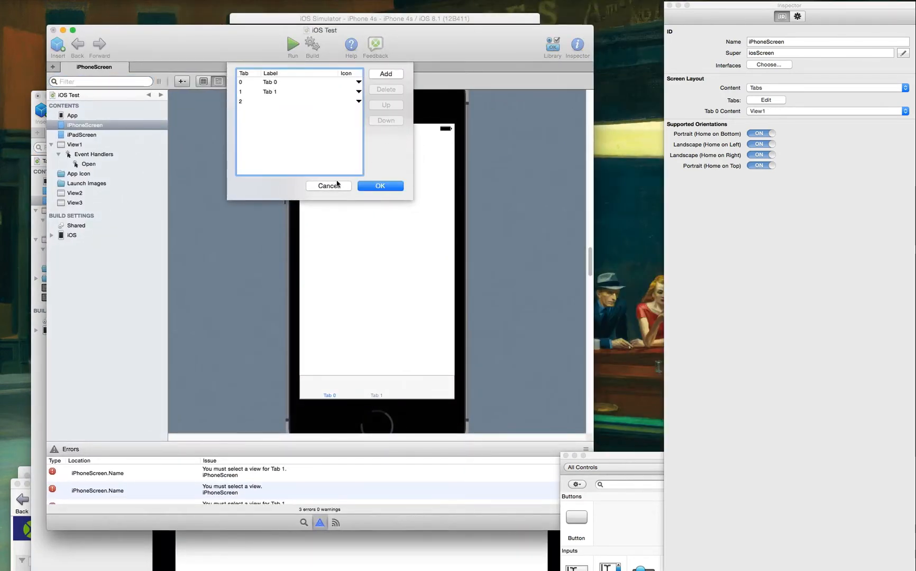
Relabel iPhoneScreen's Tab 0 entry as View1 in the tabs editor
{"action": "left_click", "coordinate": [280, 92]}
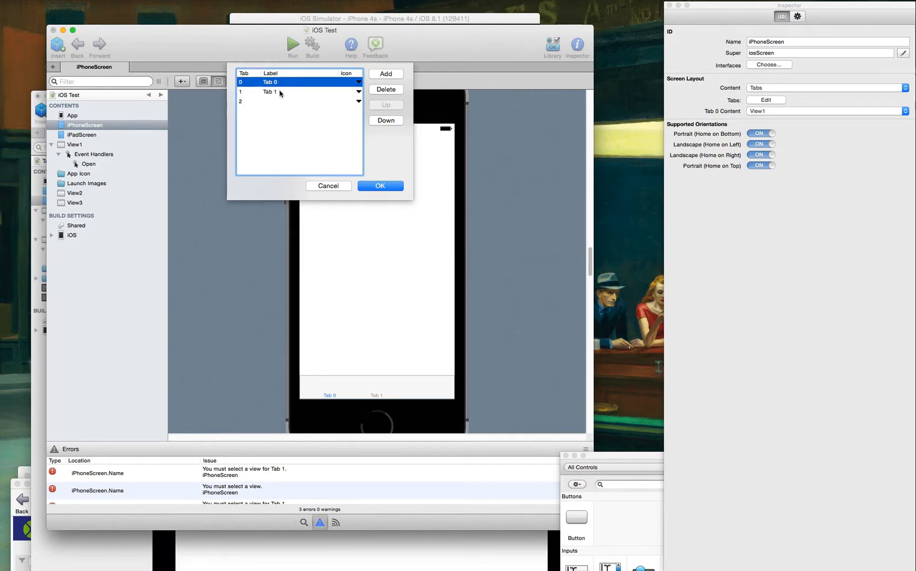
{"action": "left_click", "coordinate": [269, 101]}
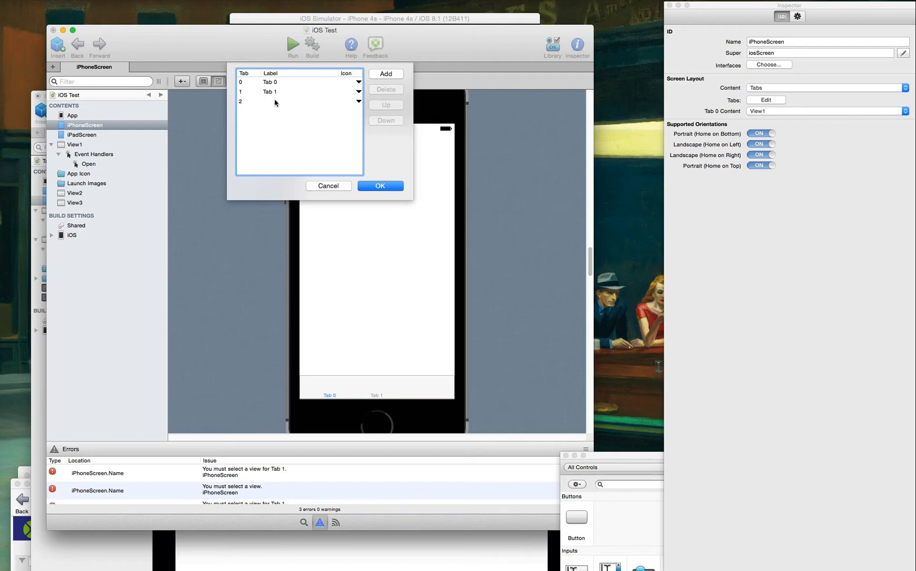
{"action": "left_click", "coordinate": [269, 82]}
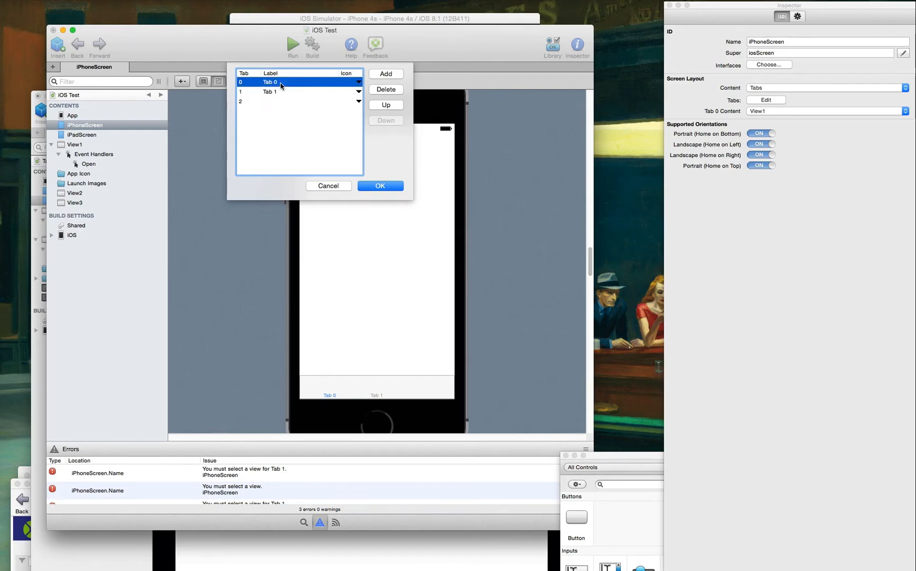
{"action": "double_click", "coordinate": [270, 82]}
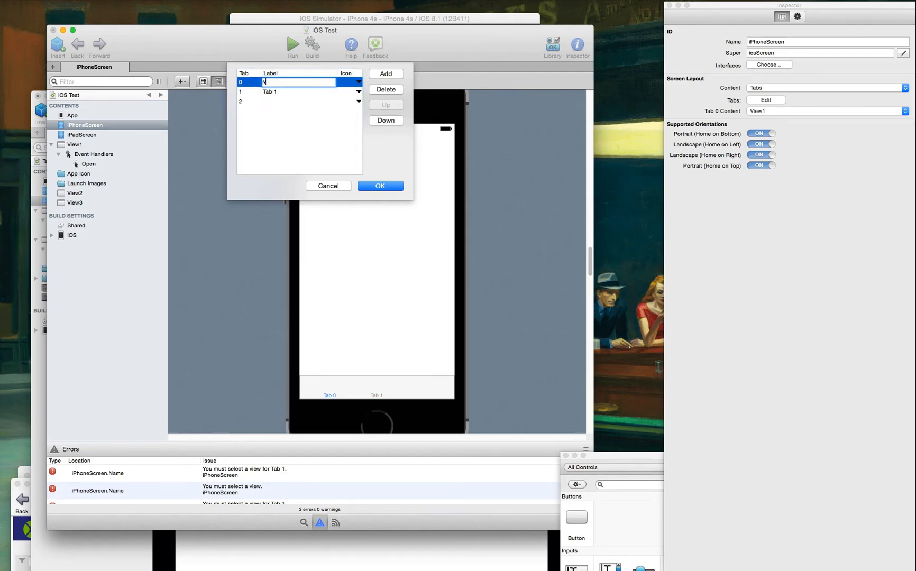
{"action": "type", "text": "vid"}
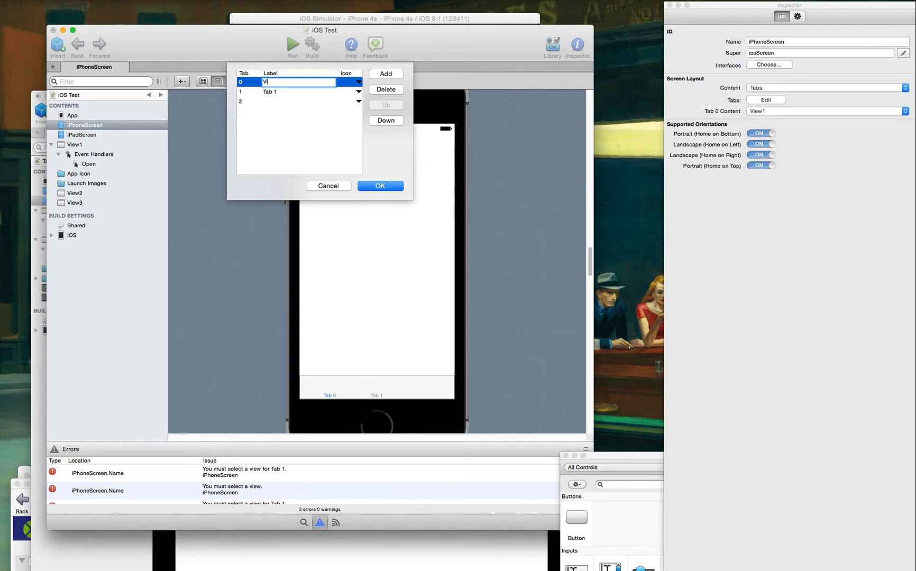
{"action": "type", "text": "iew1"}
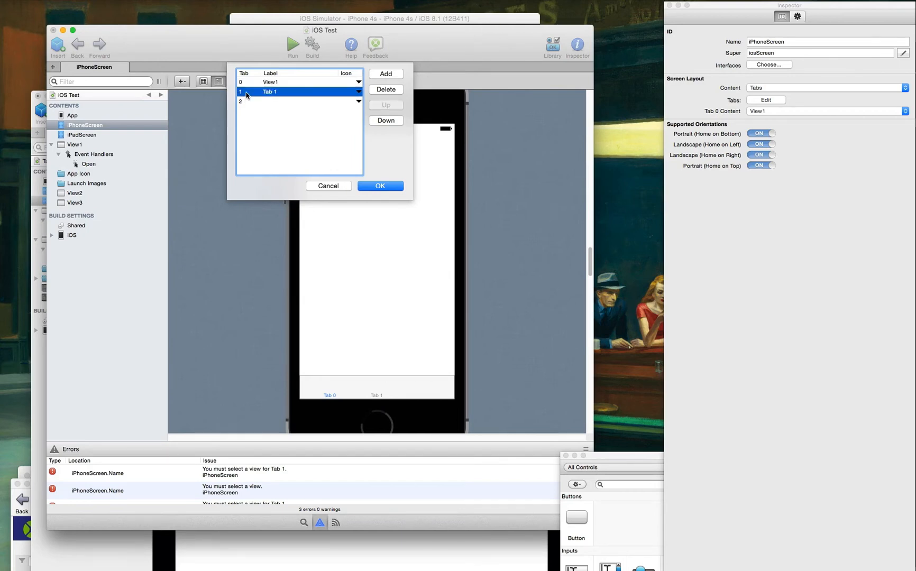
Cancel the tab editing so the tabs remain Tab 0 and Tab 1
{"action": "left_click", "coordinate": [270, 81]}
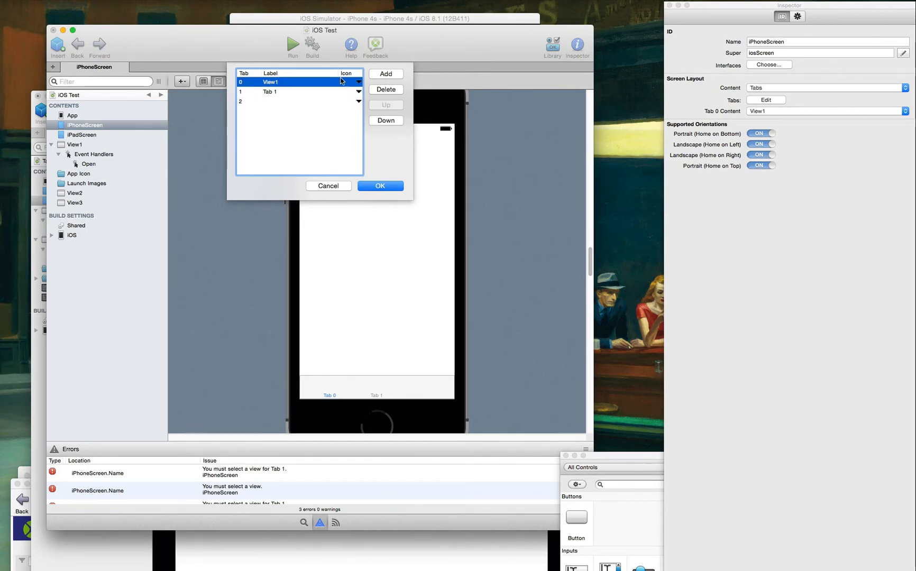
{"action": "left_click", "coordinate": [385, 74]}
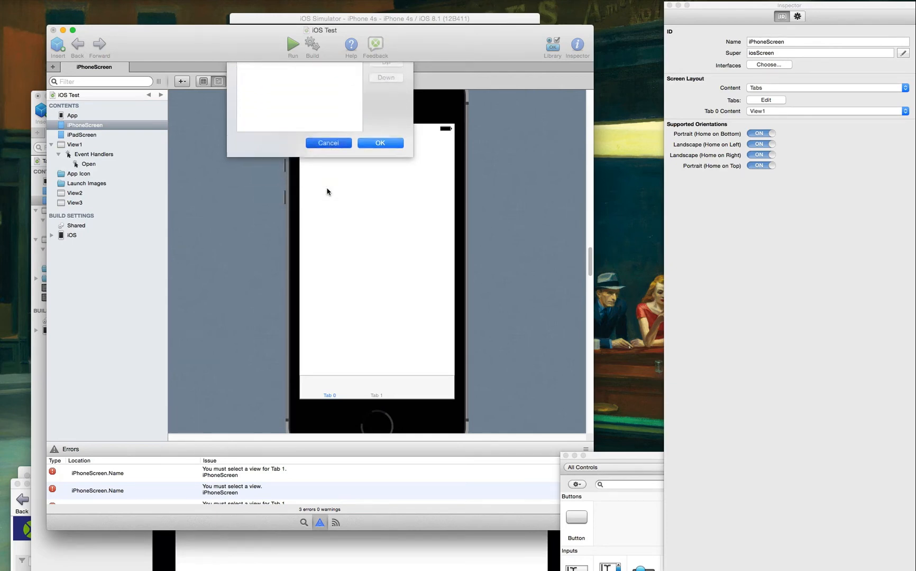
{"action": "left_click", "coordinate": [381, 143]}
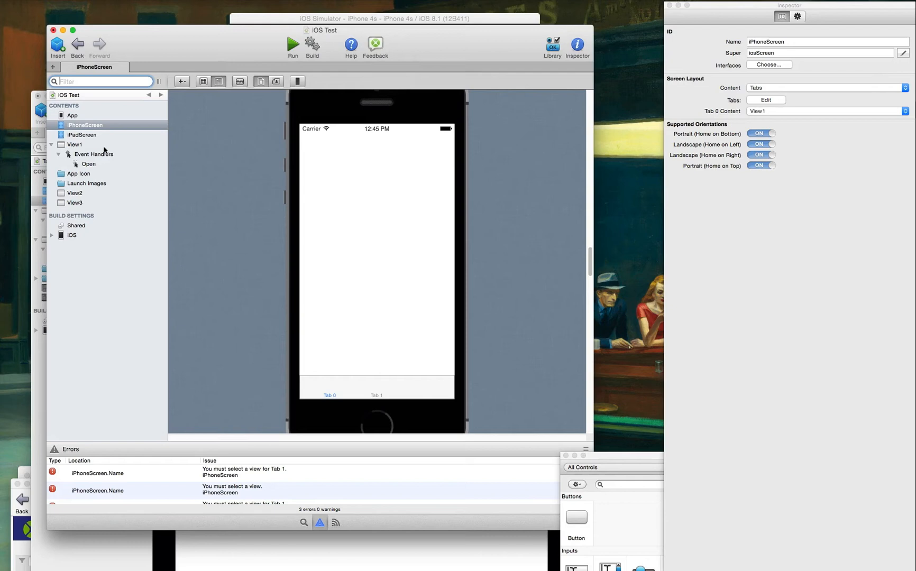
Look over TabBarExample's iPhoneScreen with its two icon tabs, then return to iOS Test's View2
{"action": "left_click", "coordinate": [75, 192]}
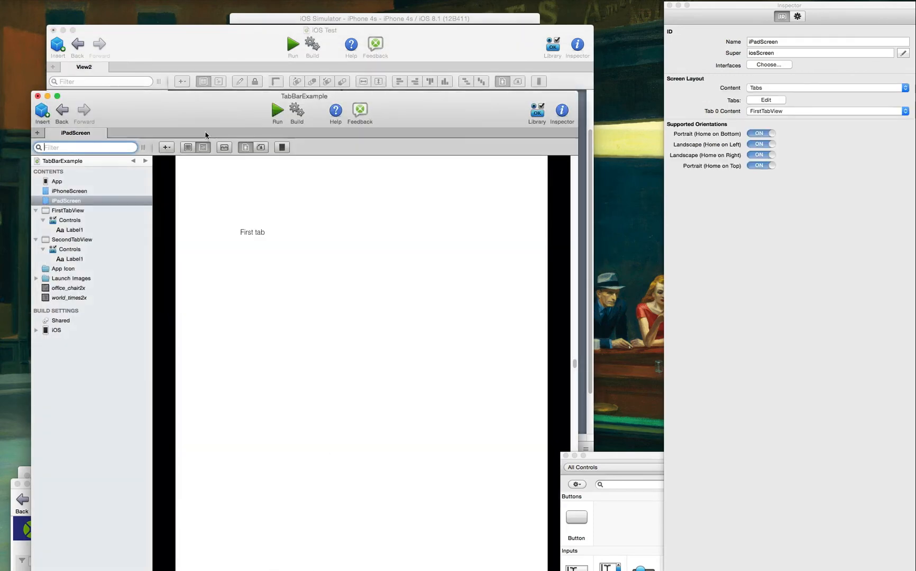
{"action": "left_click", "coordinate": [85, 101]}
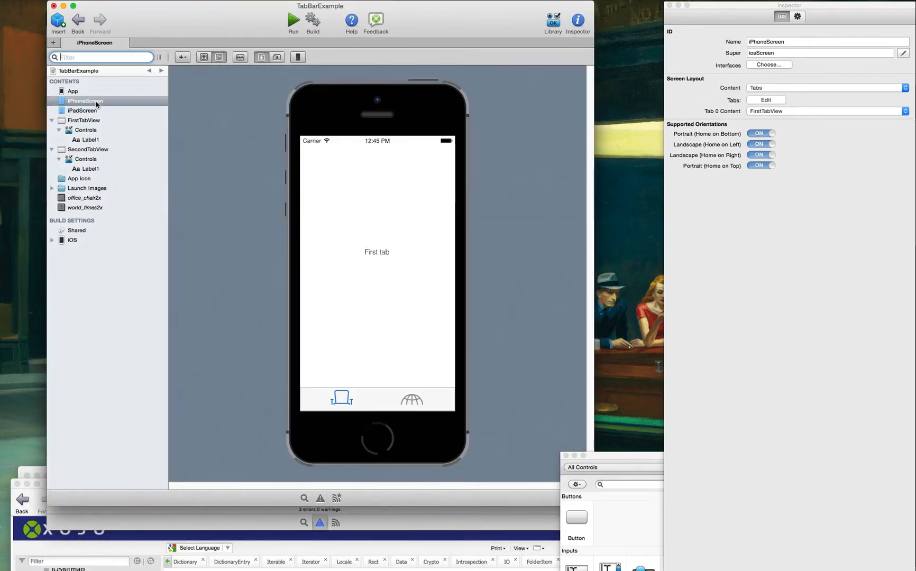
{"action": "mouse_move", "coordinate": [398, 328]}
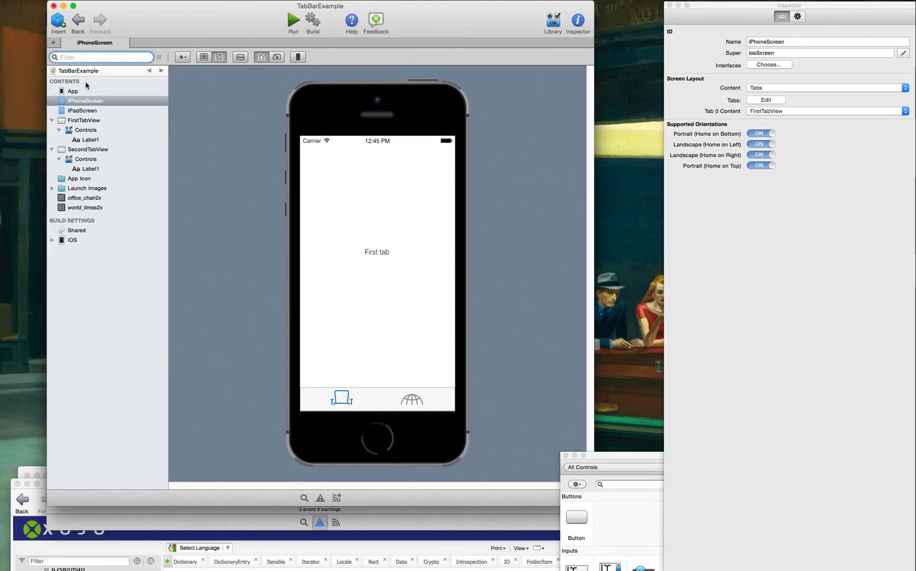
{"action": "left_click", "coordinate": [73, 91]}
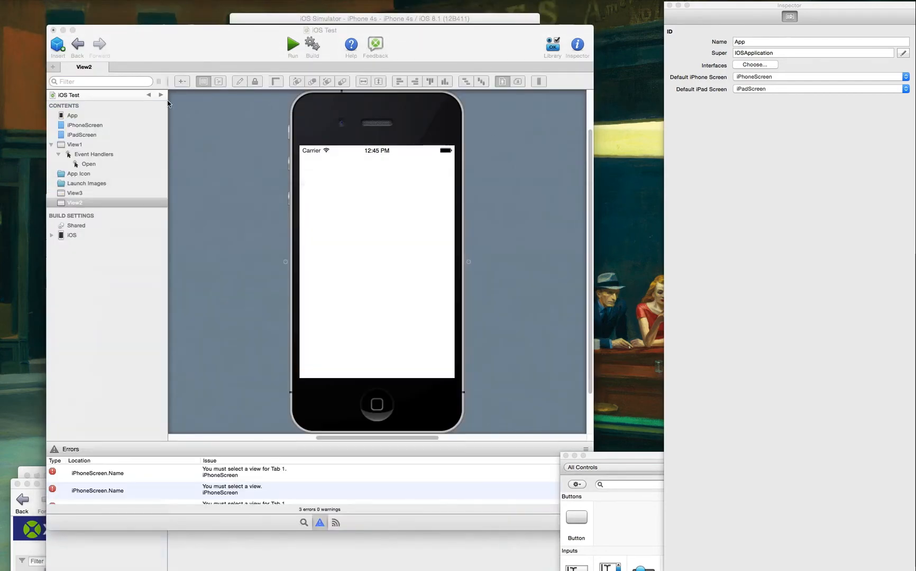
Review TabBarExample App's available interfaces and dismiss the list without adding any
{"action": "left_click", "coordinate": [72, 116]}
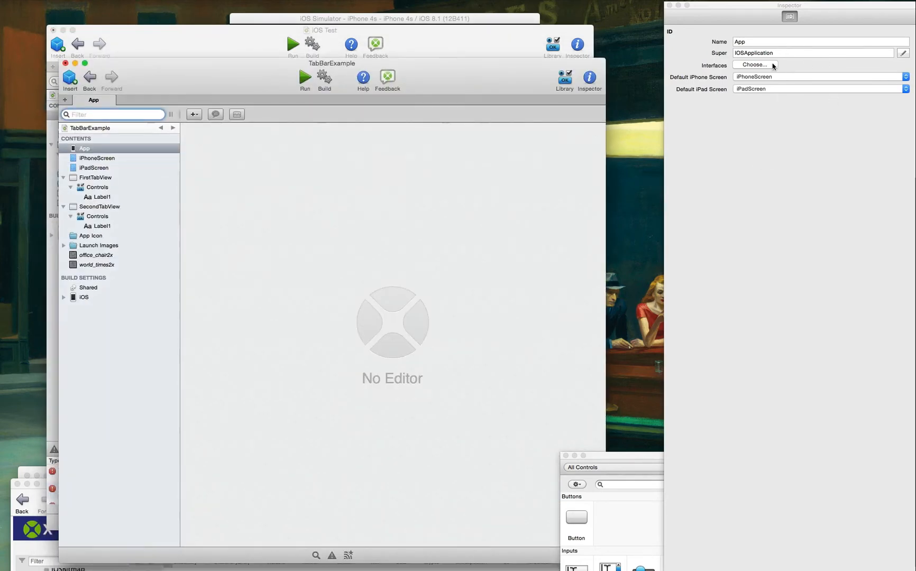
{"action": "left_click", "coordinate": [754, 64]}
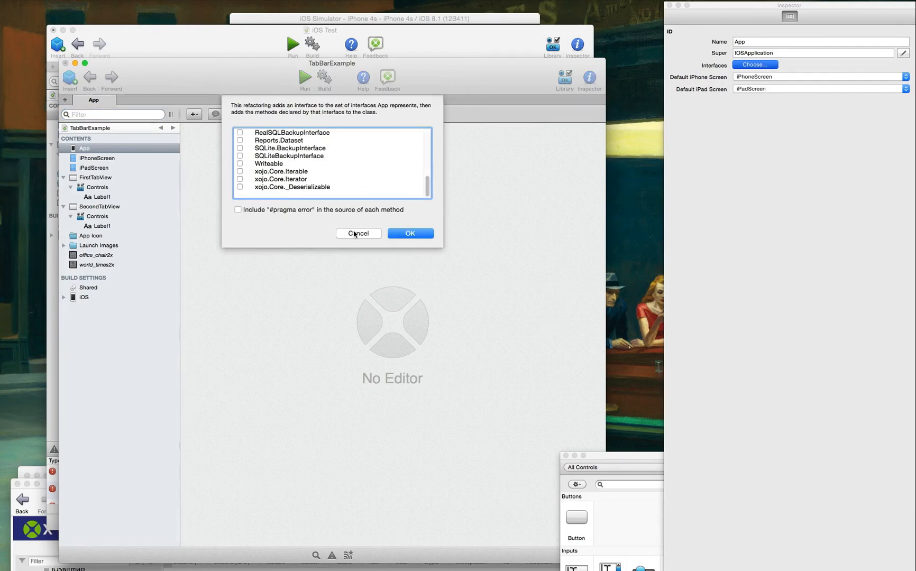
{"action": "left_click", "coordinate": [358, 233]}
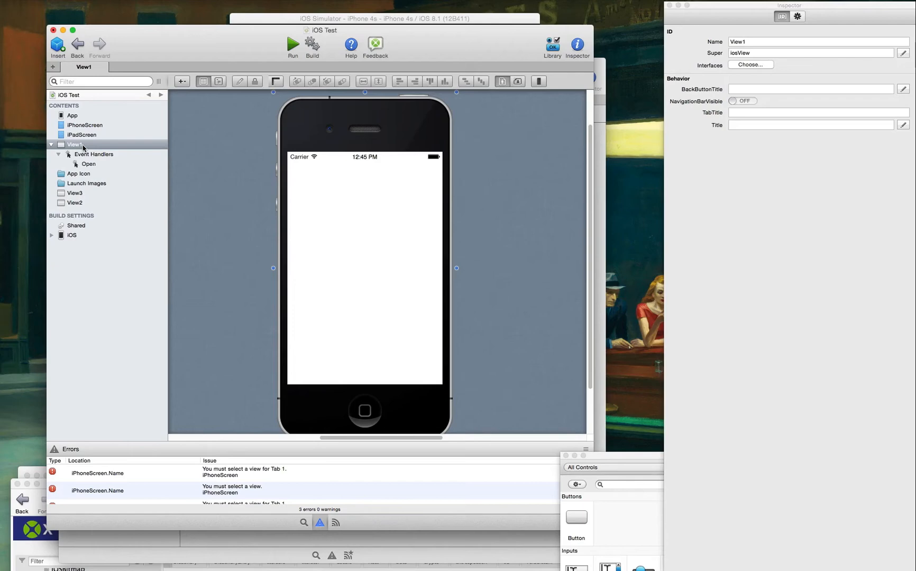
{"action": "mouse_move", "coordinate": [348, 273]}
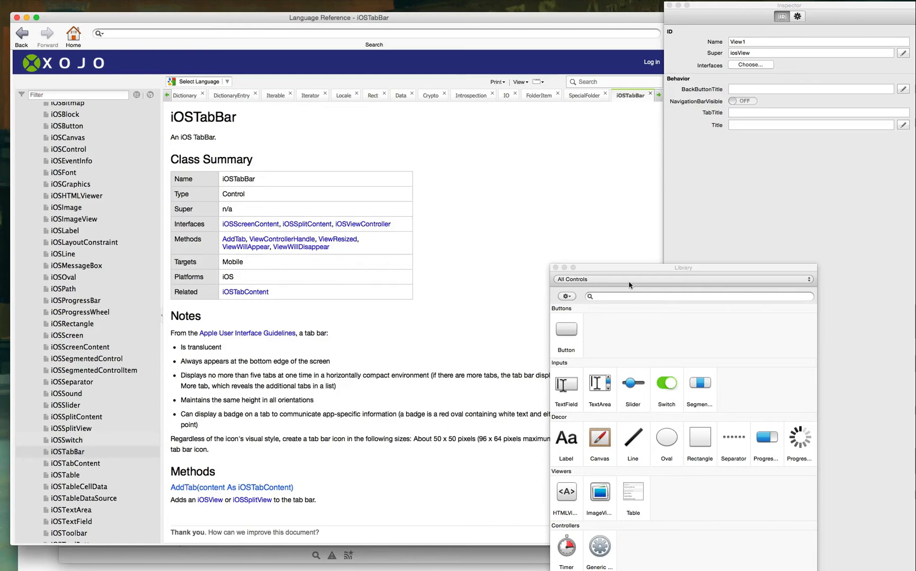
{"action": "scroll", "scroll_direction": "down", "scroll_amount": 3}
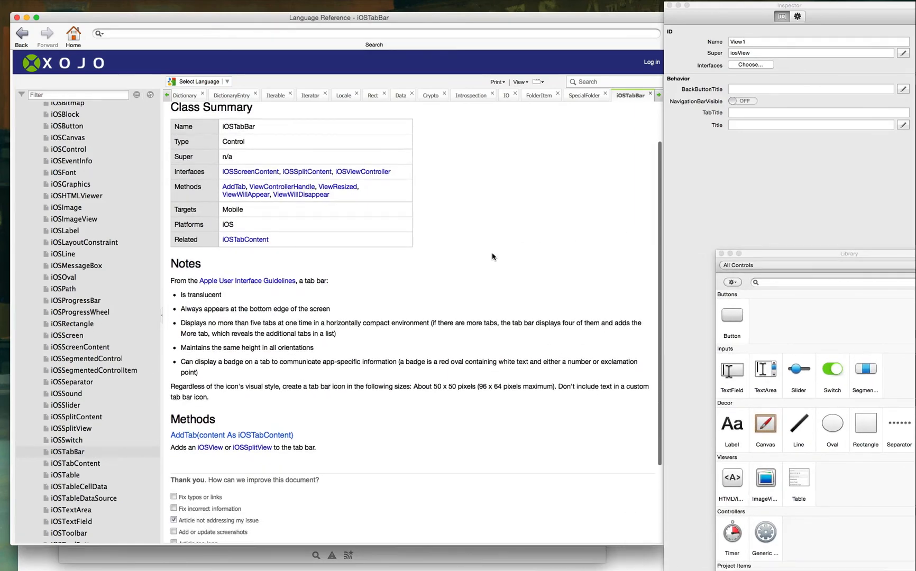
{"action": "scroll", "scroll_direction": "down", "scroll_amount": 3}
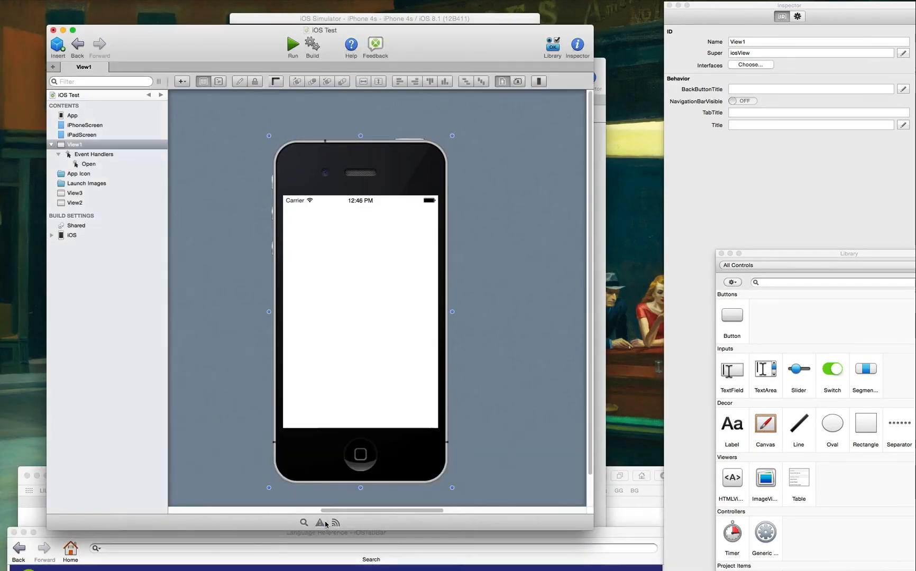
{"action": "mouse_move", "coordinate": [260, 433]}
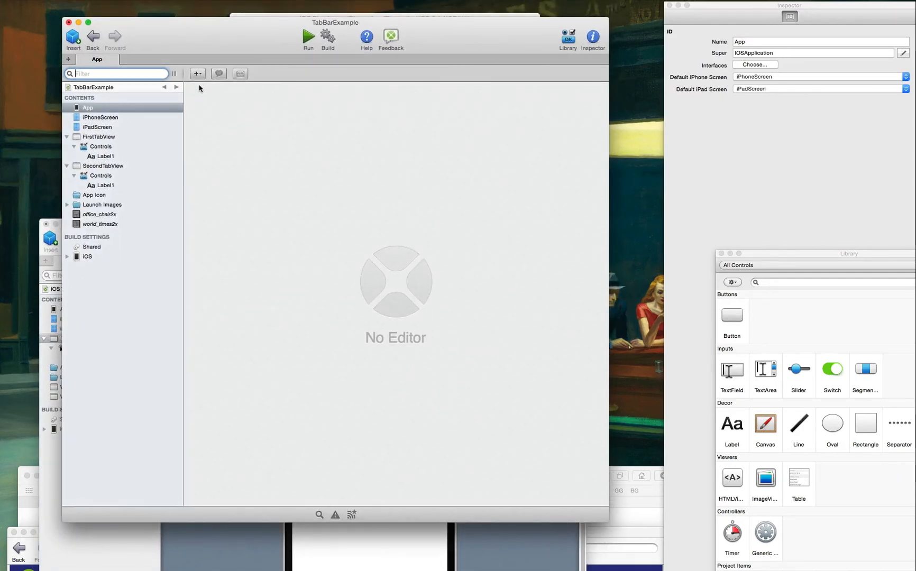
Show TabBarExample's FirstTabView layout with its 'First tab' label and 'First Tab' title
{"action": "left_click", "coordinate": [101, 136]}
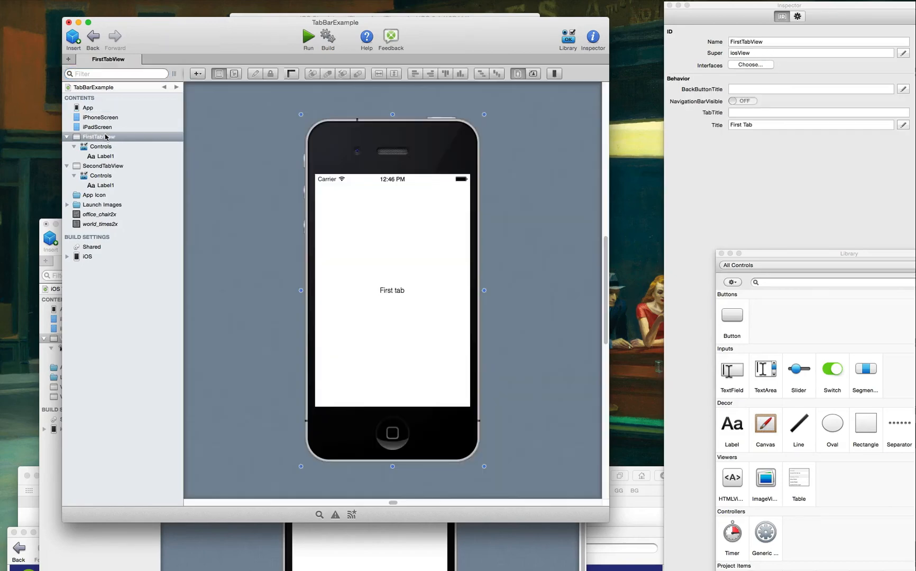
{"action": "mouse_move", "coordinate": [382, 206]}
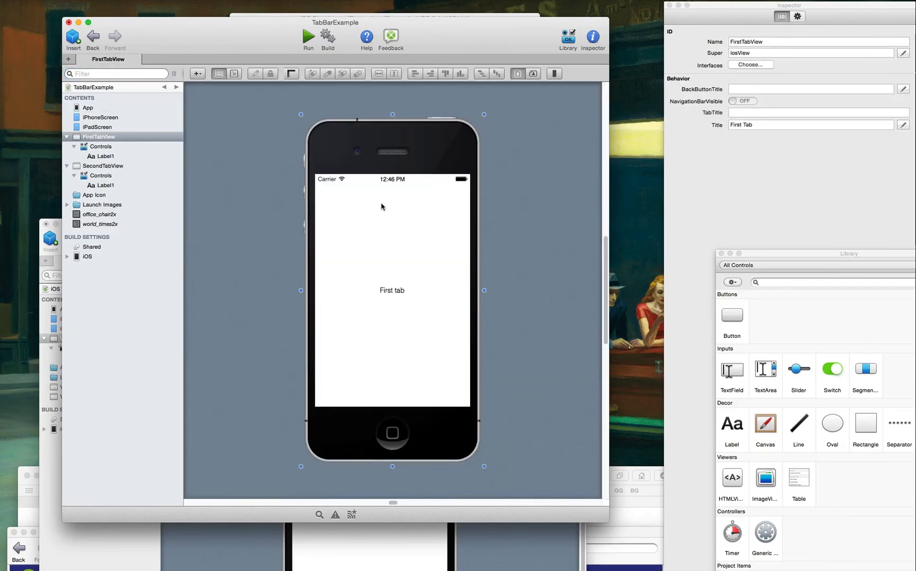
{"action": "mouse_move", "coordinate": [502, 38]}
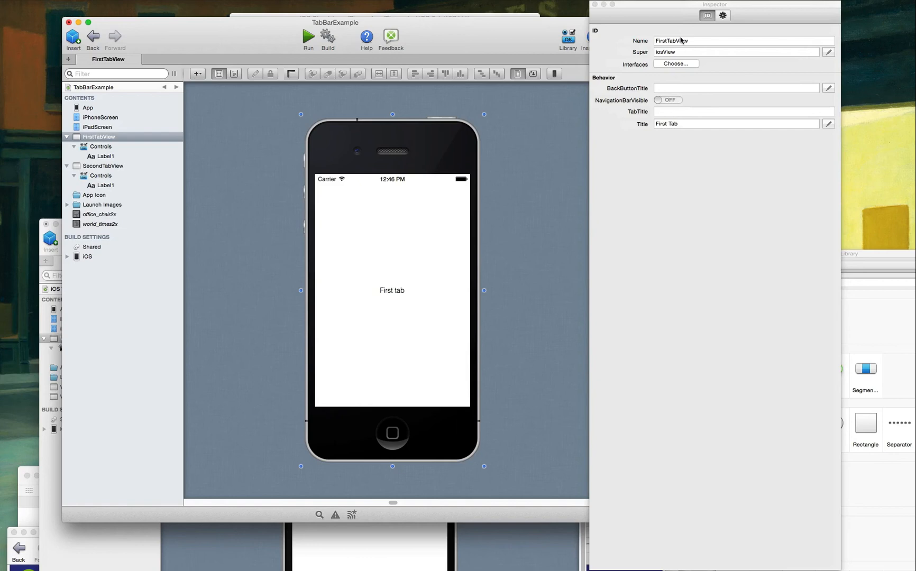
{"action": "mouse_move", "coordinate": [684, 164]}
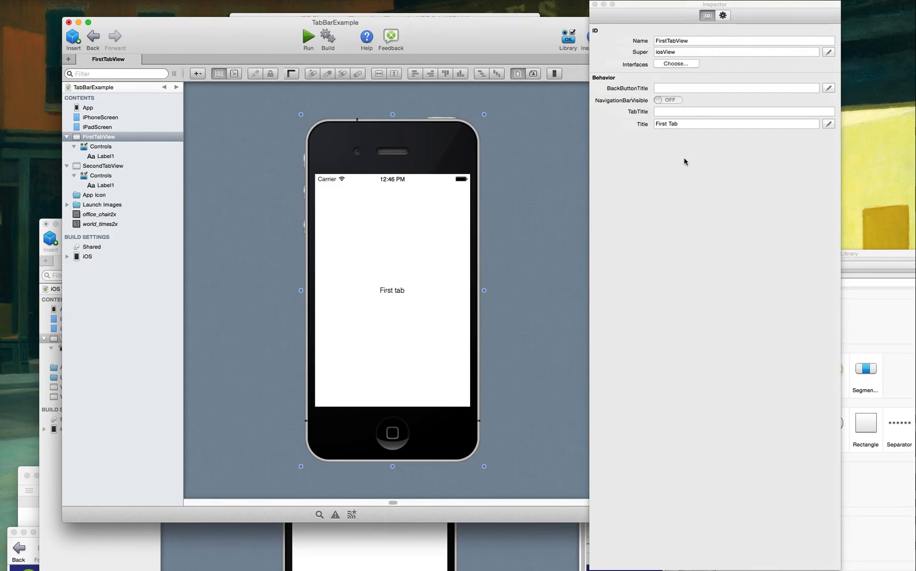
{"action": "mouse_move", "coordinate": [849, 254]}
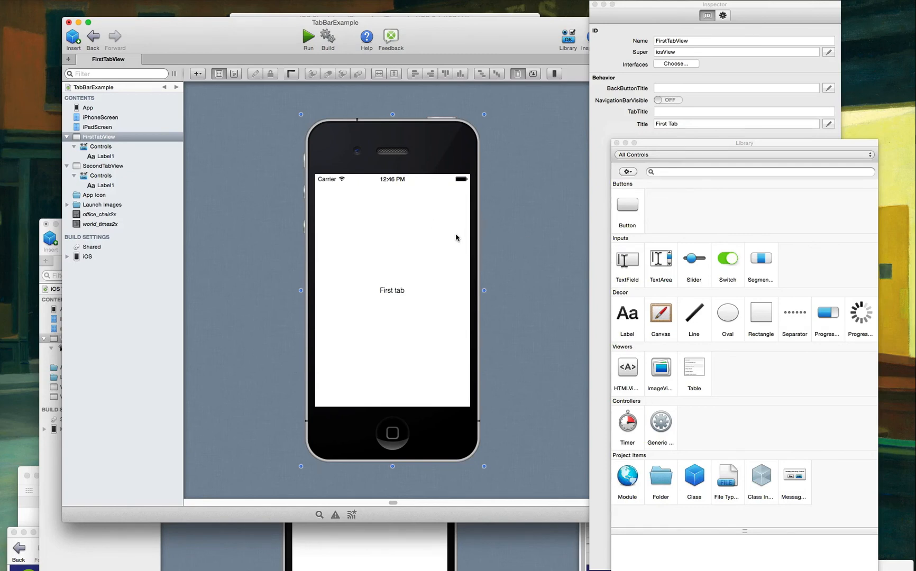
{"action": "mouse_move", "coordinate": [555, 348]}
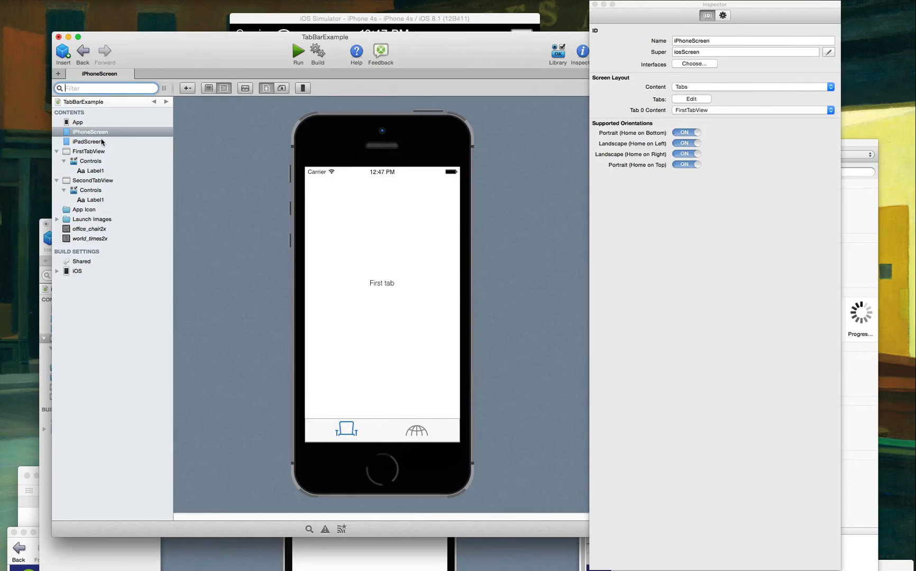
Glance at TabBarExample's iPadScreen and iPhoneScreen layouts, then switch to iOS Test's iPhoneScreen
{"action": "left_click", "coordinate": [90, 141]}
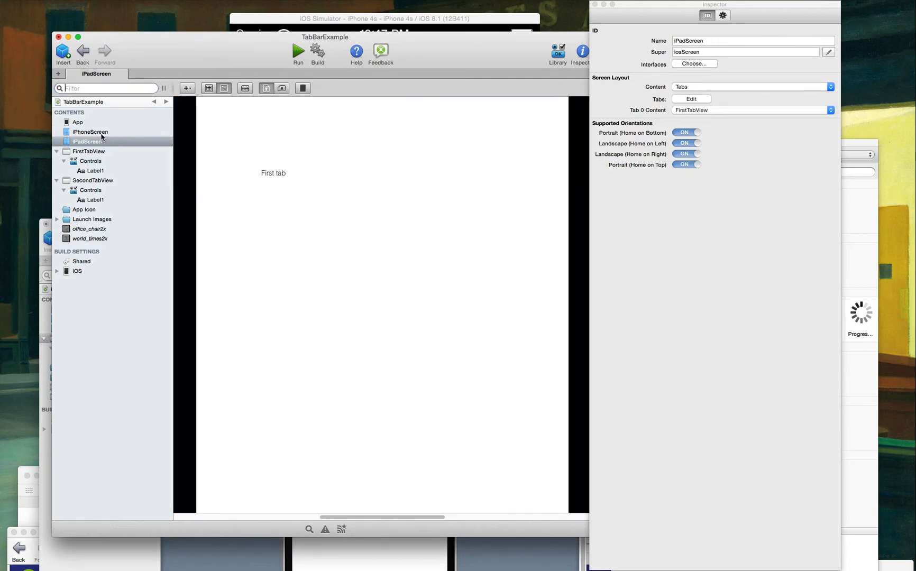
{"action": "left_click", "coordinate": [90, 131]}
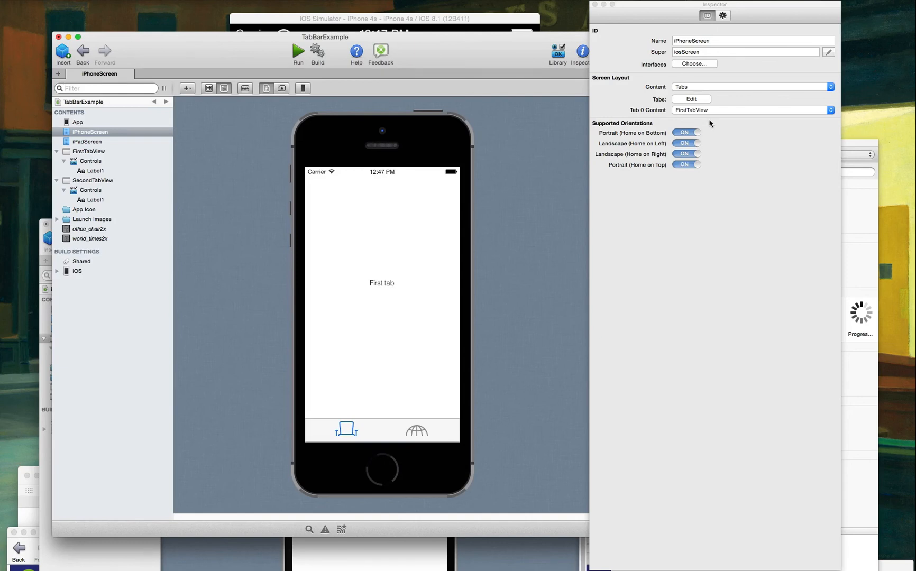
{"action": "left_click", "coordinate": [752, 110]}
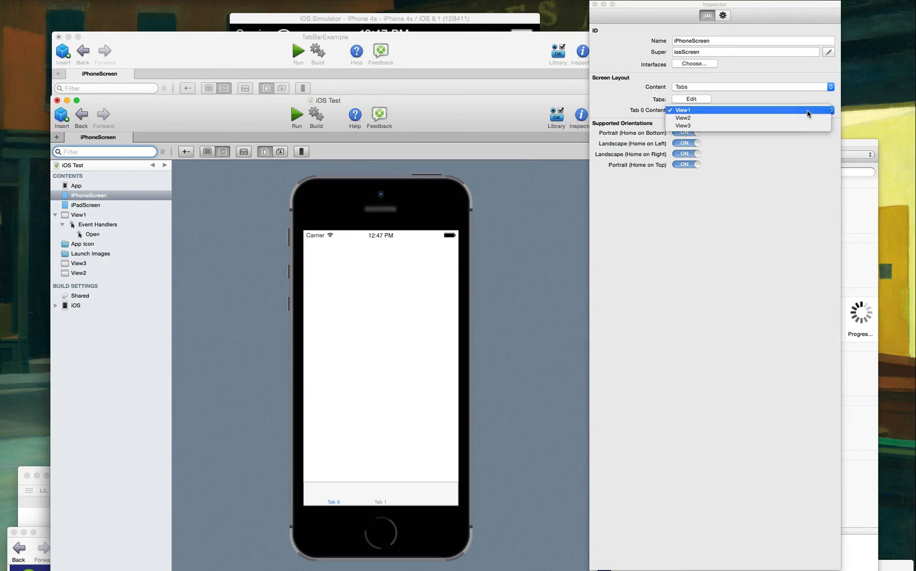
{"action": "left_click", "coordinate": [682, 117]}
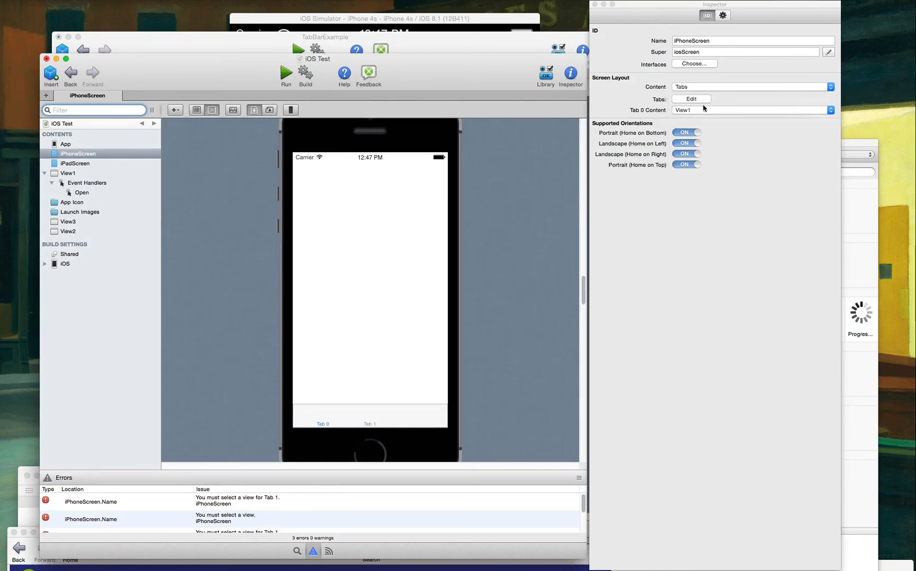
{"action": "mouse_move", "coordinate": [506, 210]}
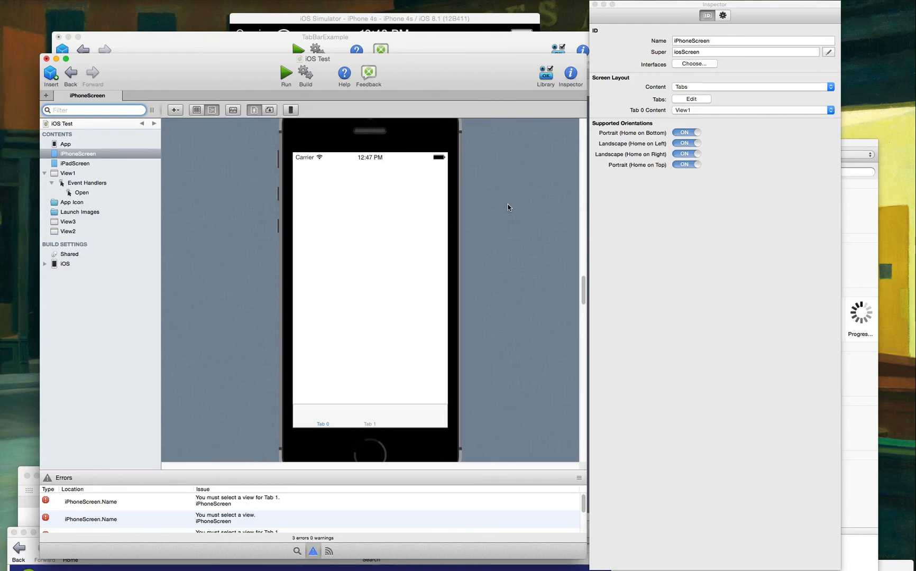
{"action": "mouse_move", "coordinate": [222, 158]}
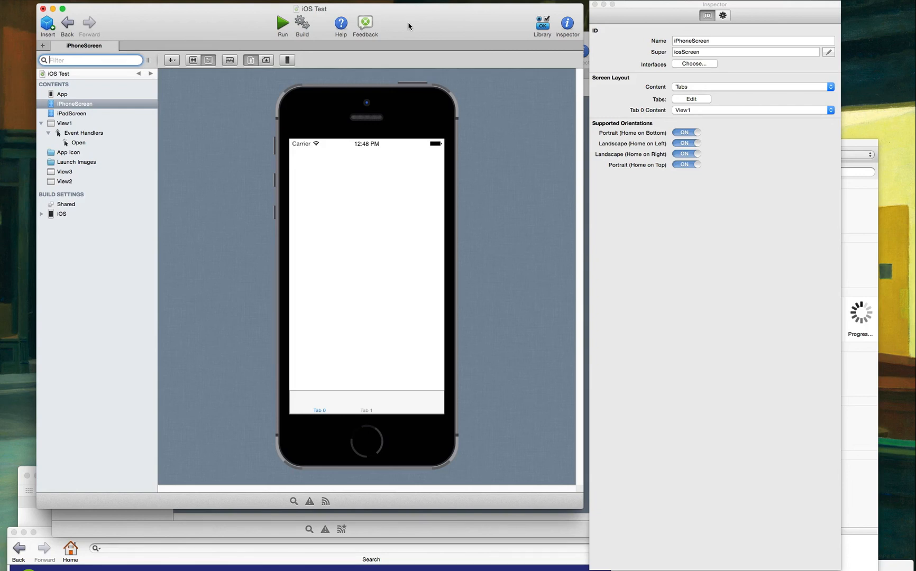
{"action": "mouse_move", "coordinate": [439, 27]}
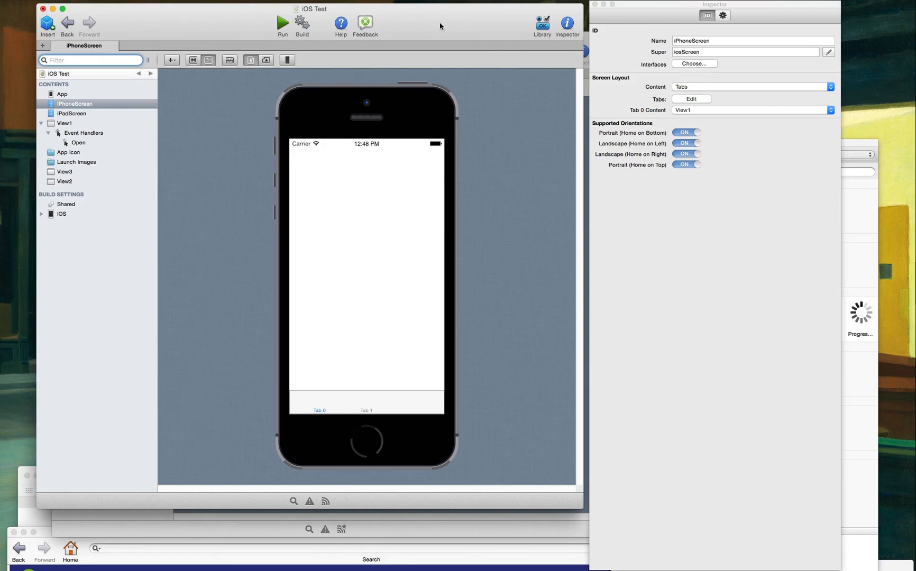